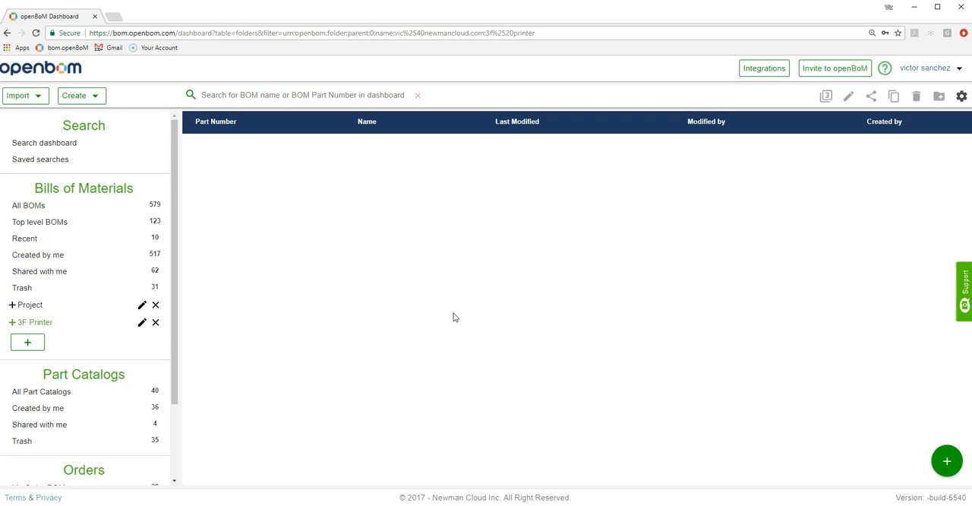
{"action": "mouse_move", "coordinate": [591, 317]}
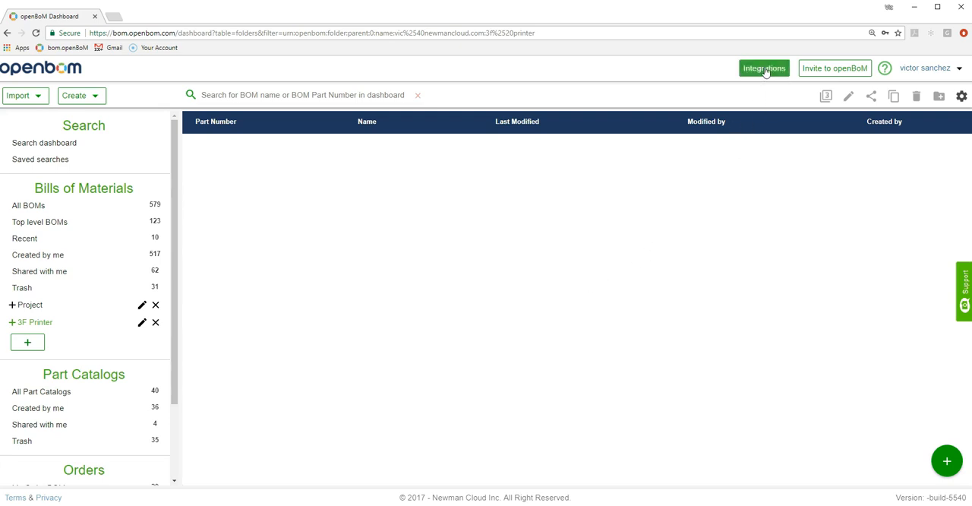
Step: From the Integrations list, start downloading the Dassault Systèmes SOLIDWORKS and WPDM plug-in installer
{"action": "left_click", "coordinate": [763, 68]}
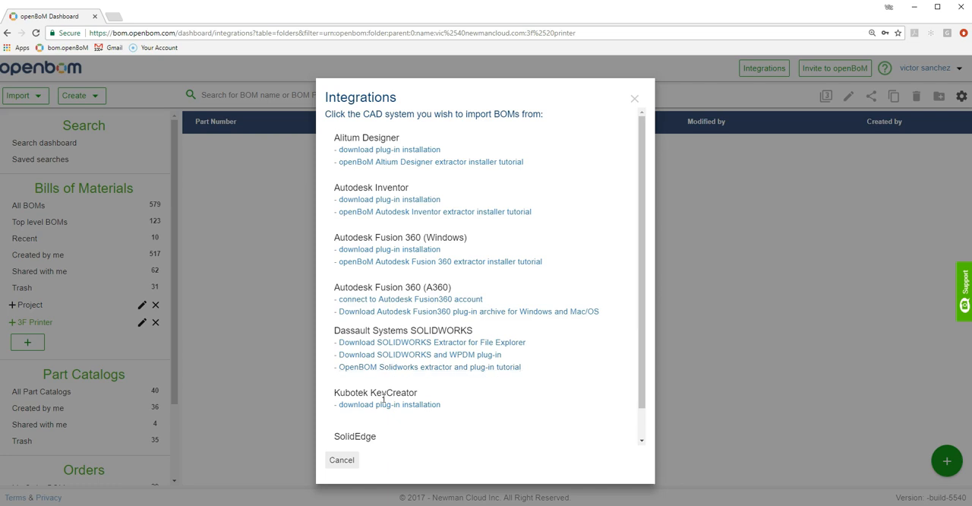
{"action": "scroll", "scroll_direction": "down", "scroll_amount": 3}
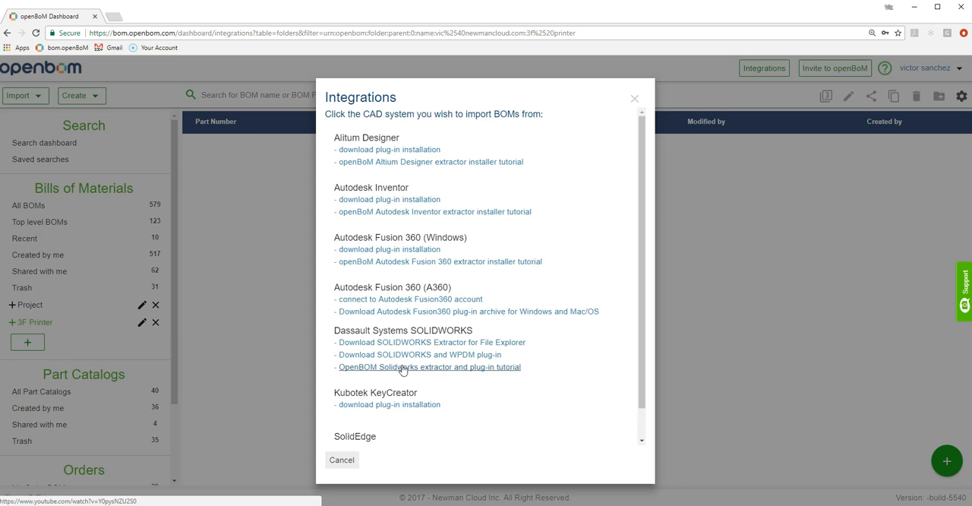
{"action": "left_click", "coordinate": [419, 355]}
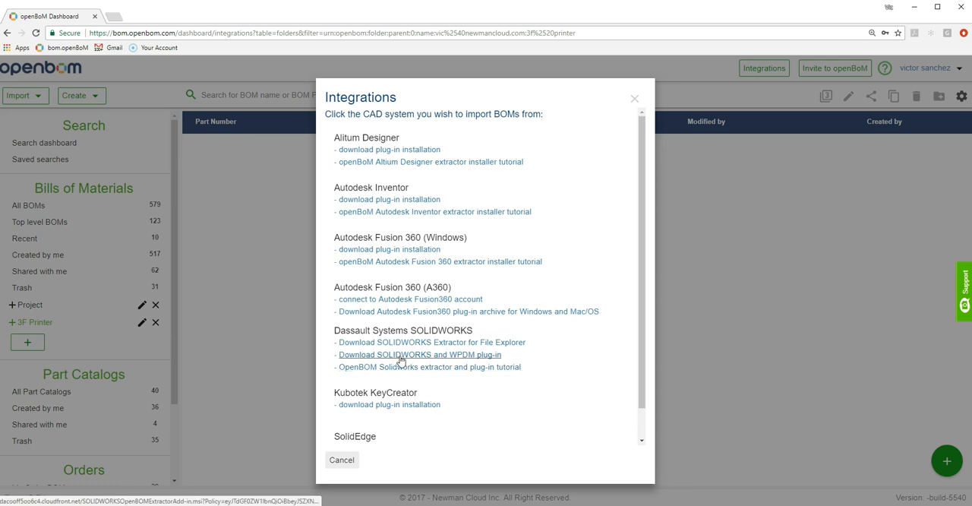
{"action": "left_click", "coordinate": [419, 354]}
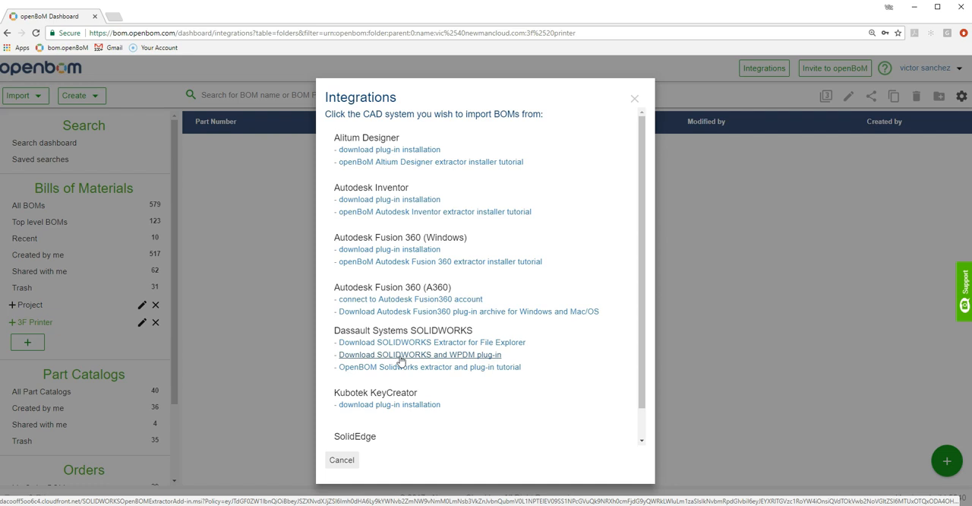
{"action": "mouse_move", "coordinate": [387, 358]}
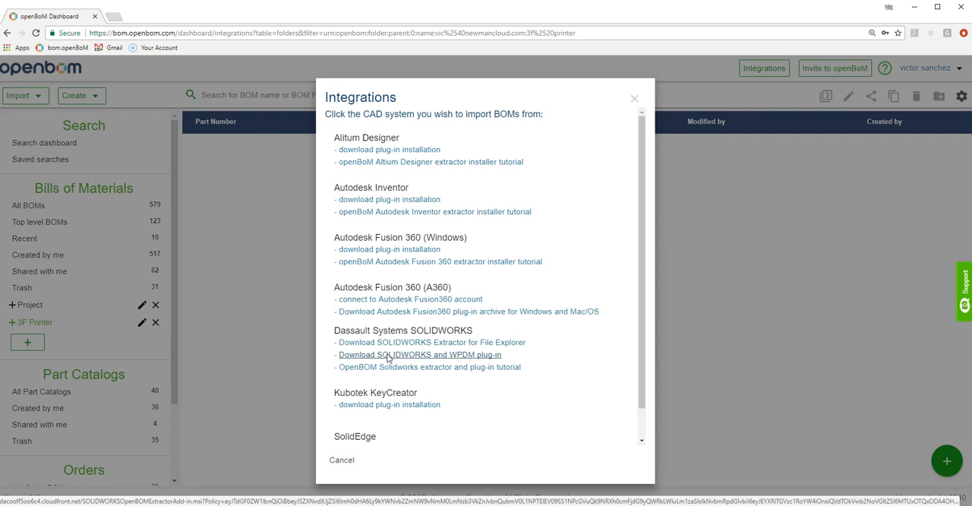
Step: Run the downloaded OpenBOM Extractor .msi, accept the license, finish the interrupted setup and close Integrations
{"action": "left_click", "coordinate": [419, 354]}
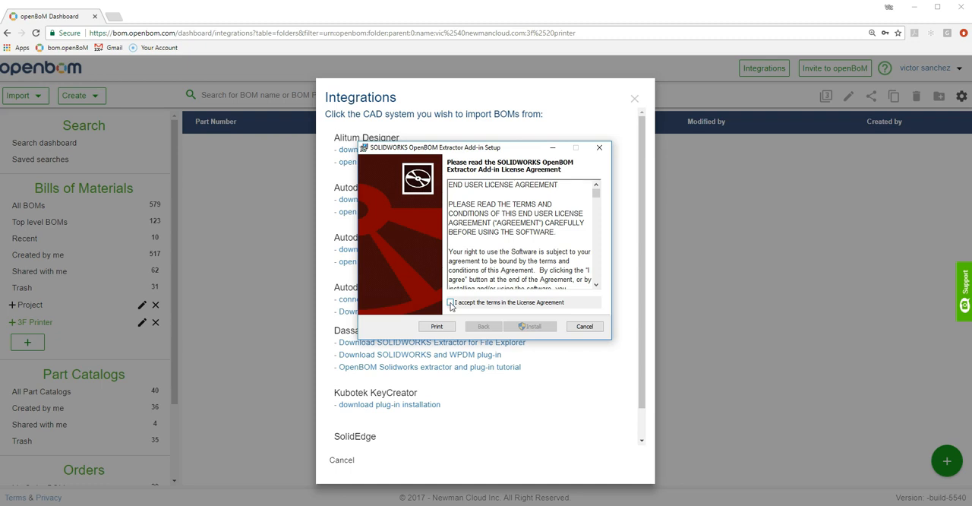
{"action": "left_click", "coordinate": [451, 302]}
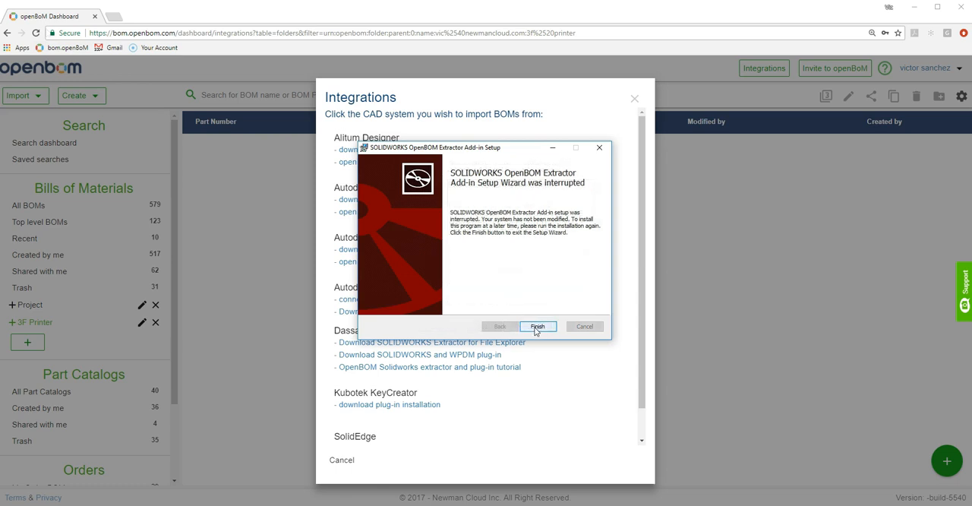
{"action": "left_click", "coordinate": [537, 326]}
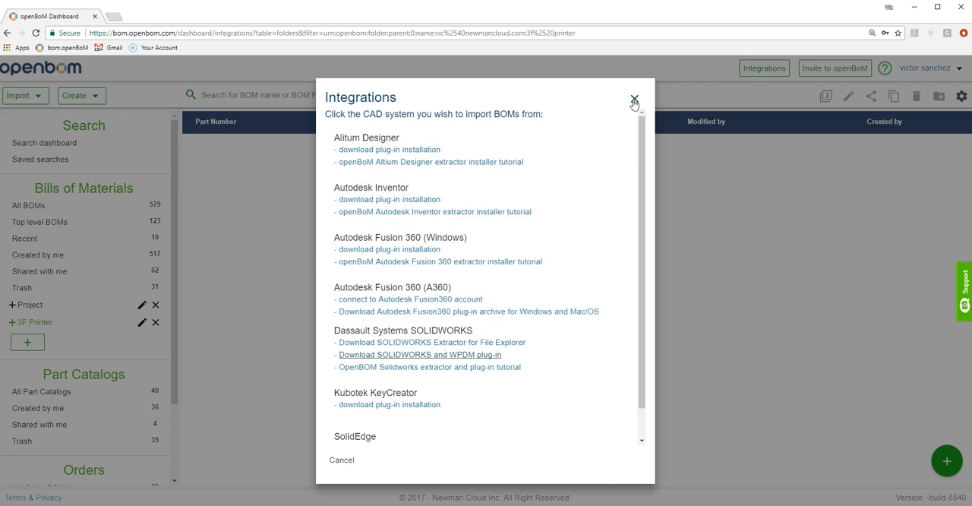
{"action": "left_click", "coordinate": [634, 100]}
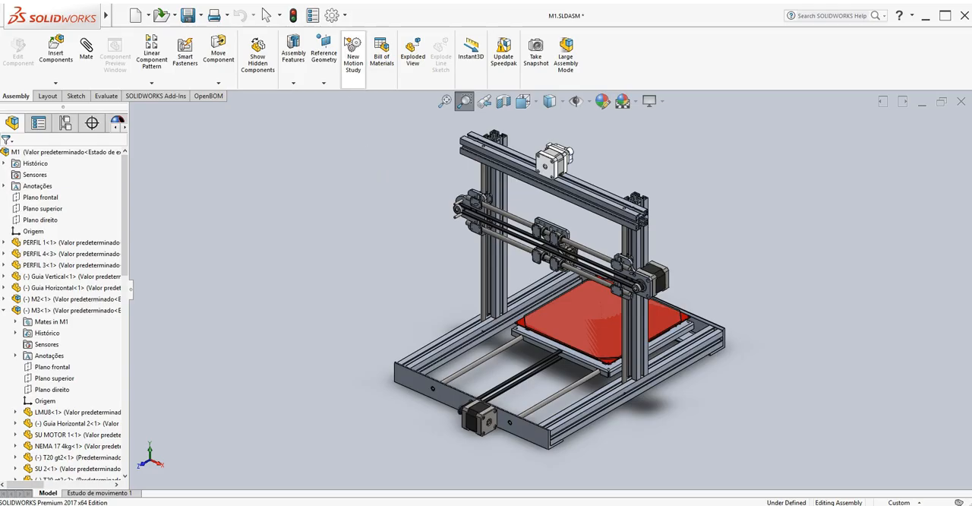
{"action": "left_click", "coordinate": [330, 15]}
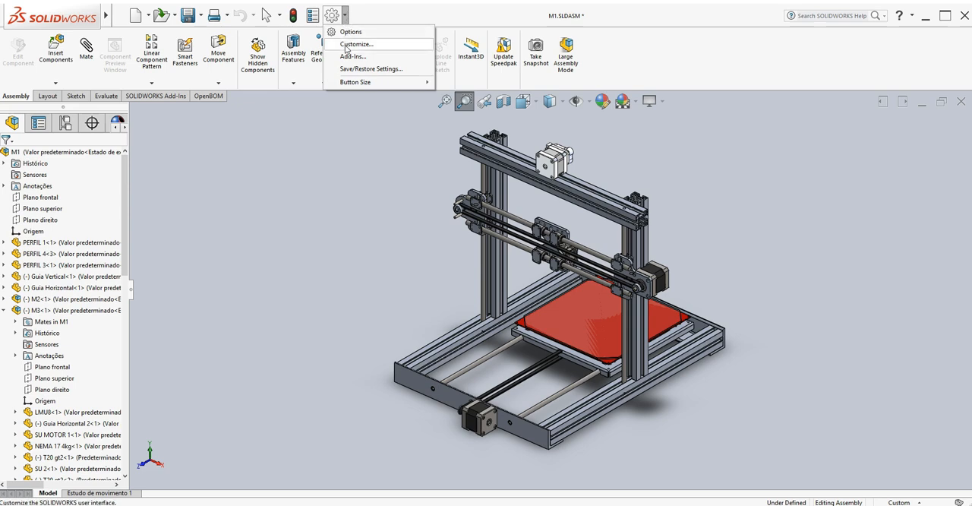
{"action": "left_click", "coordinate": [352, 57]}
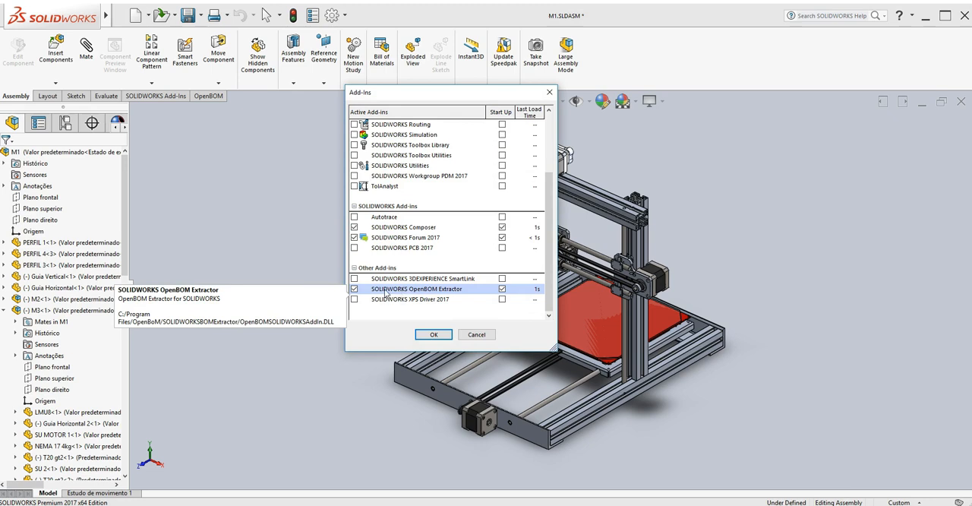
{"action": "mouse_move", "coordinate": [410, 299]}
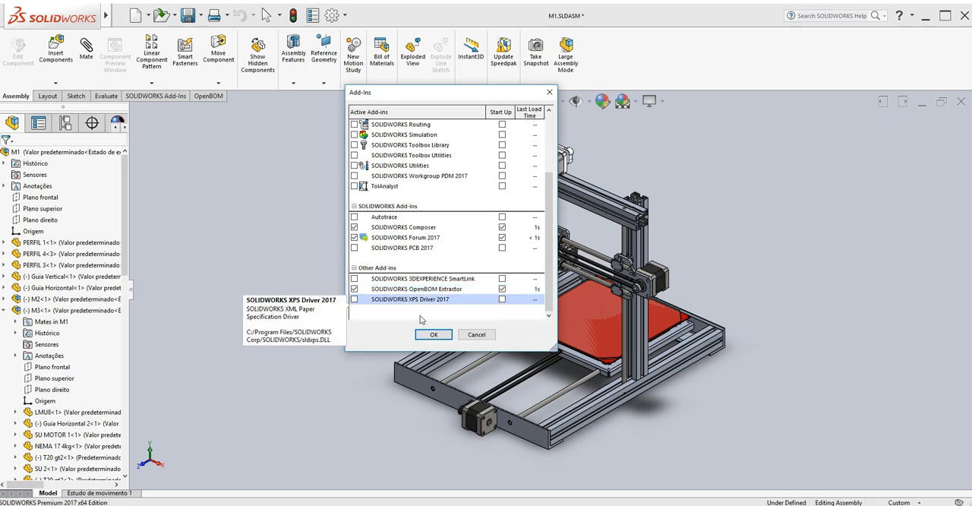
{"action": "left_click", "coordinate": [433, 334]}
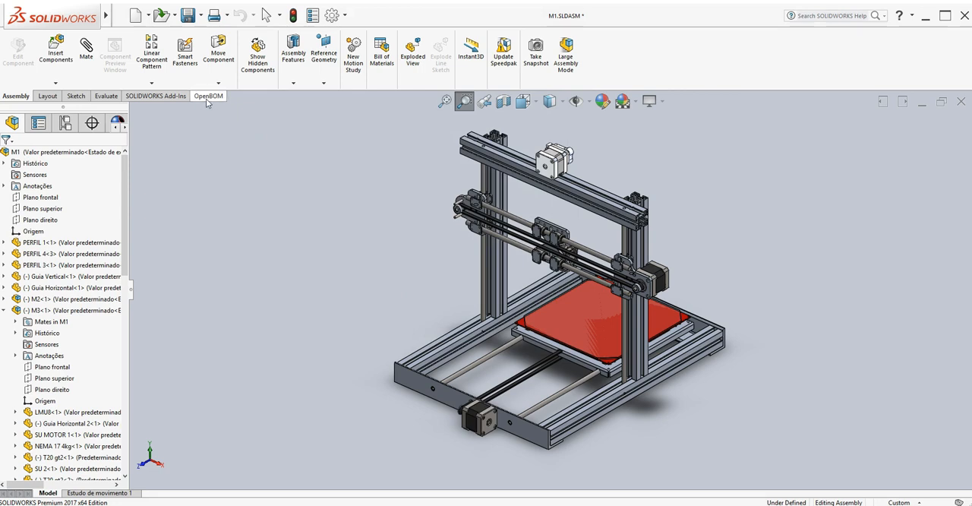
Step: Show the OpenBOM CommandManager commands and bring up the OpenBOM Settings dialog
{"action": "left_click", "coordinate": [208, 95]}
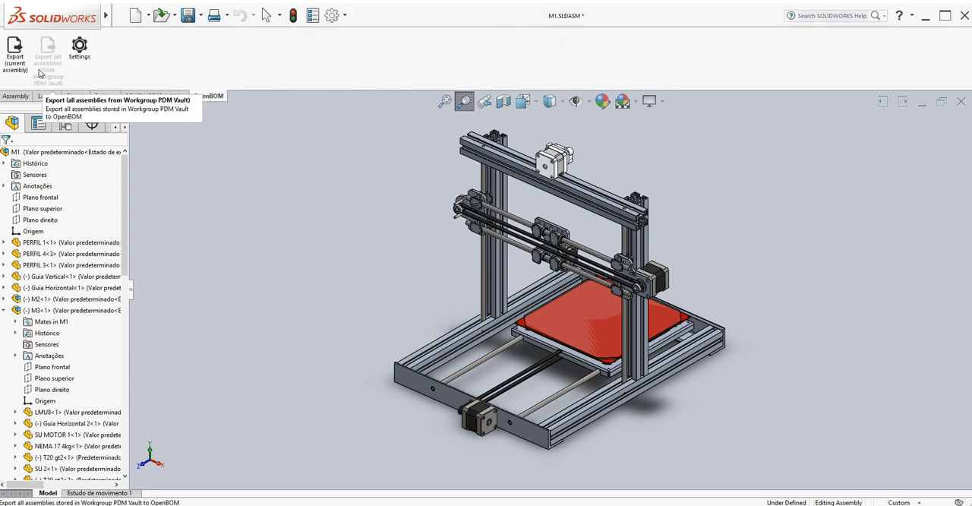
{"action": "mouse_move", "coordinate": [79, 47]}
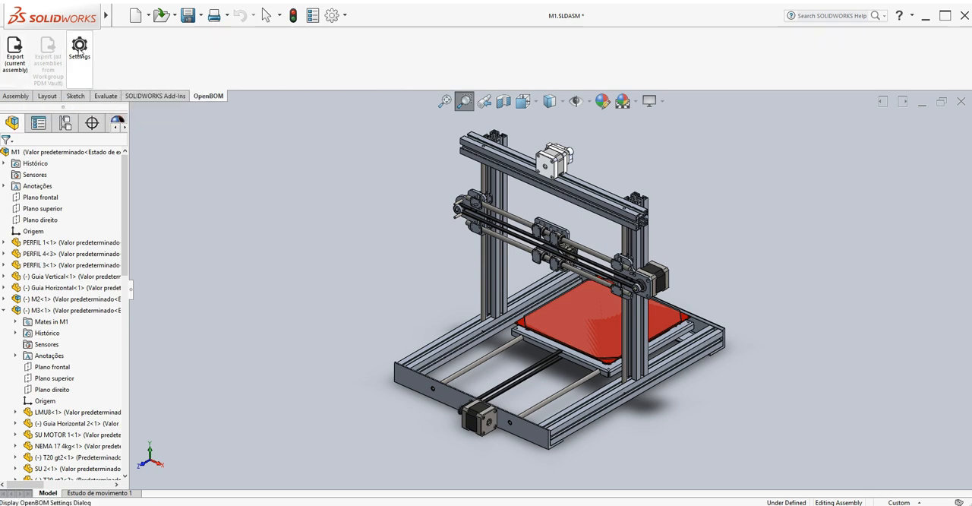
{"action": "left_click", "coordinate": [79, 47]}
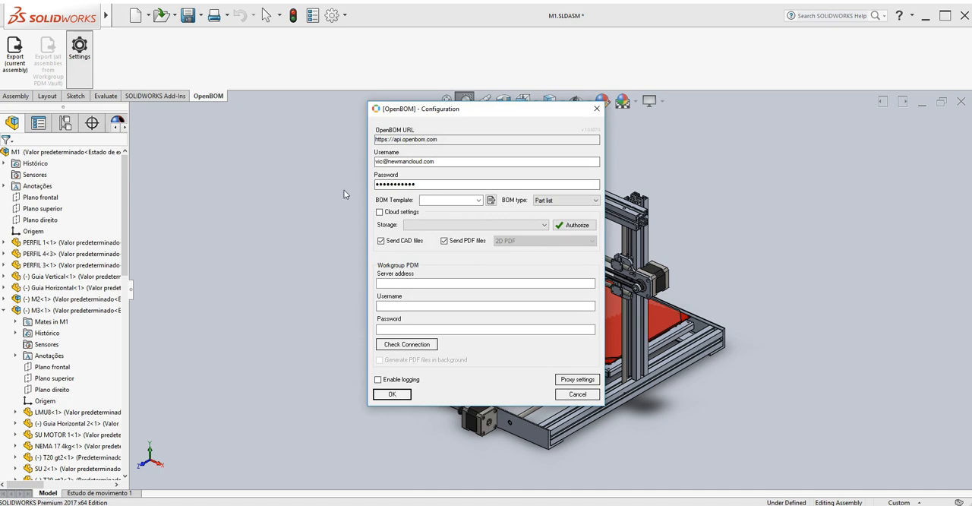
Step: Set BOM type to Multi level BOM, review the cloud Storage choices, and leave Cloud settings unchecked
{"action": "left_click", "coordinate": [451, 200]}
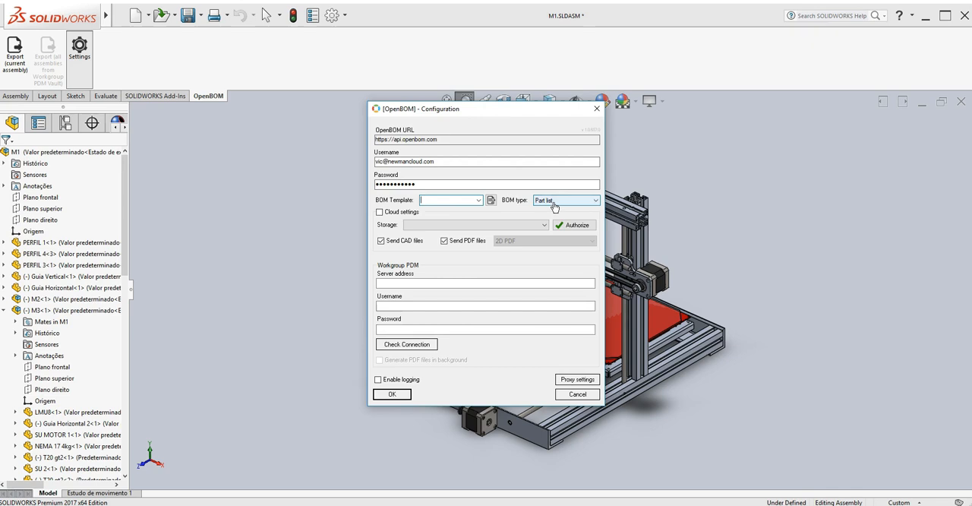
{"action": "mouse_move", "coordinate": [592, 205]}
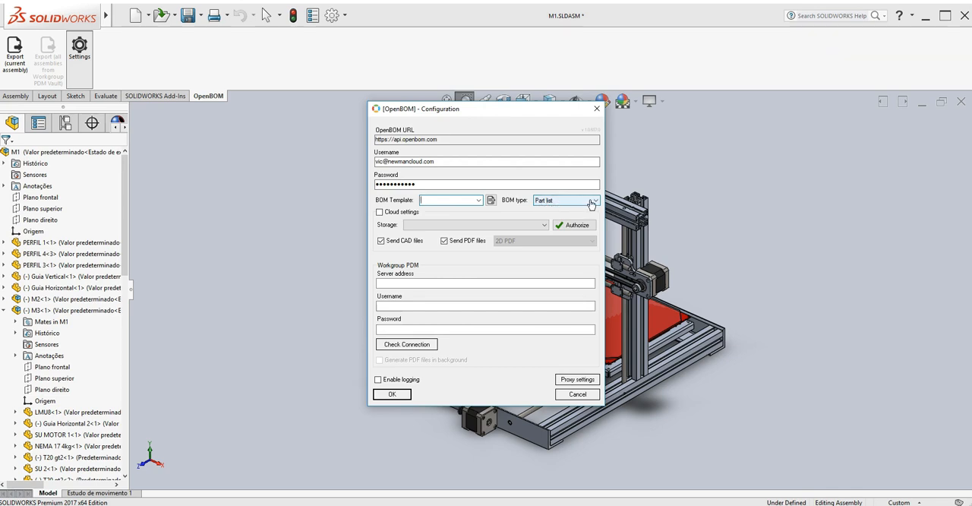
{"action": "left_click", "coordinate": [591, 200]}
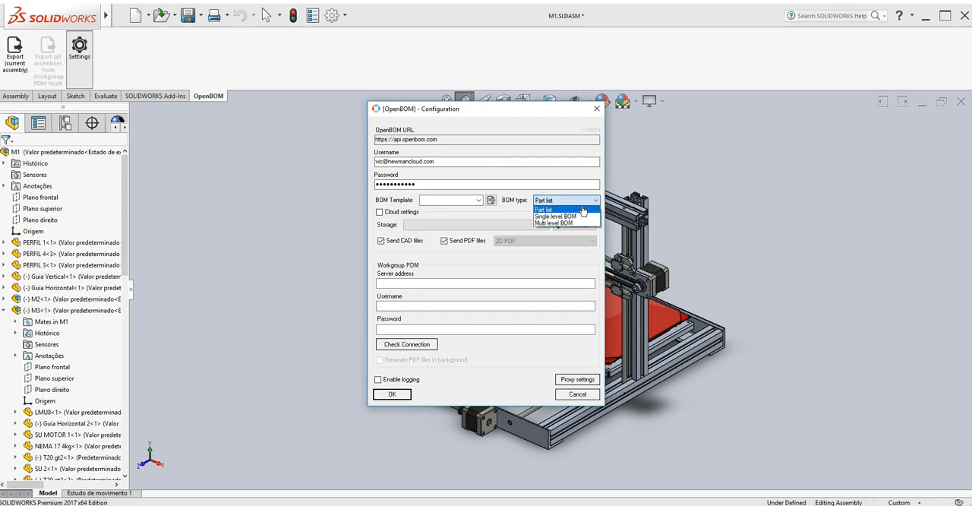
{"action": "mouse_move", "coordinate": [555, 216]}
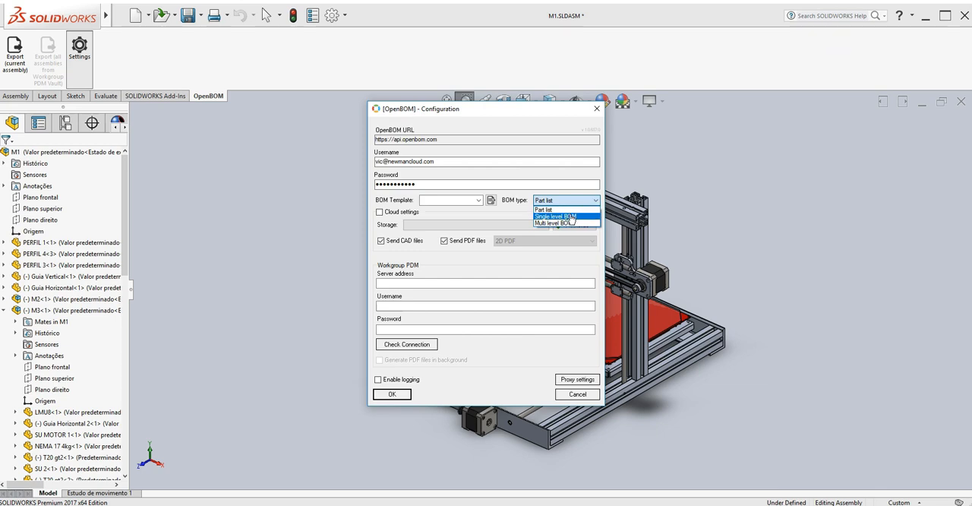
{"action": "mouse_move", "coordinate": [565, 223]}
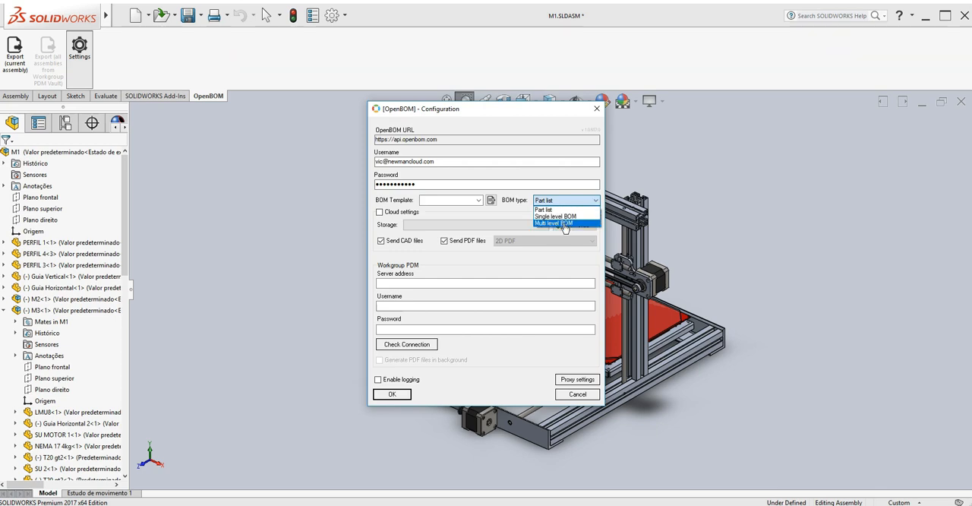
{"action": "left_click", "coordinate": [554, 222]}
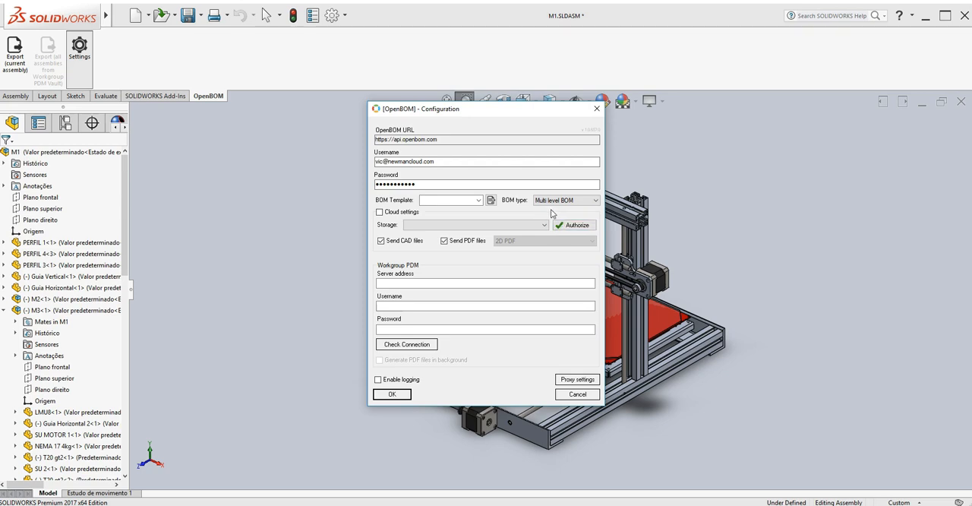
{"action": "left_click", "coordinate": [378, 212]}
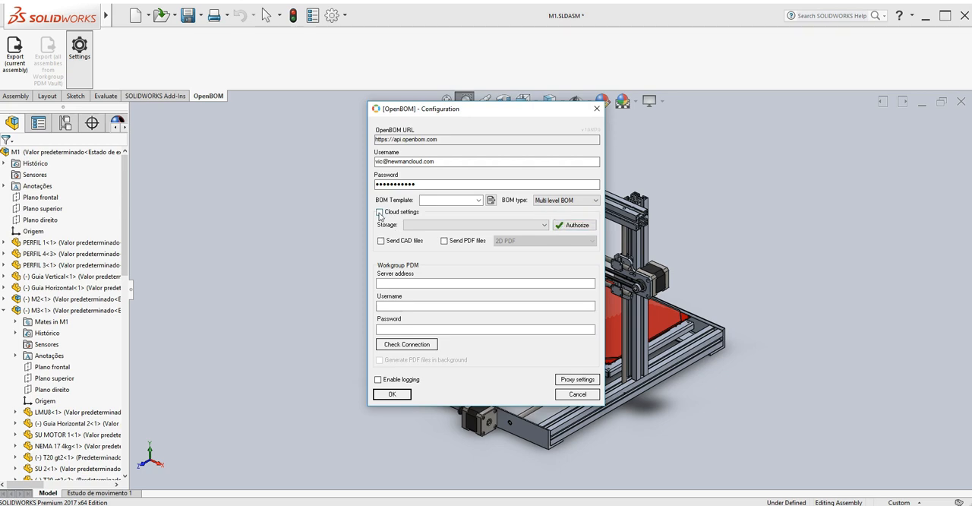
{"action": "left_click", "coordinate": [378, 211]}
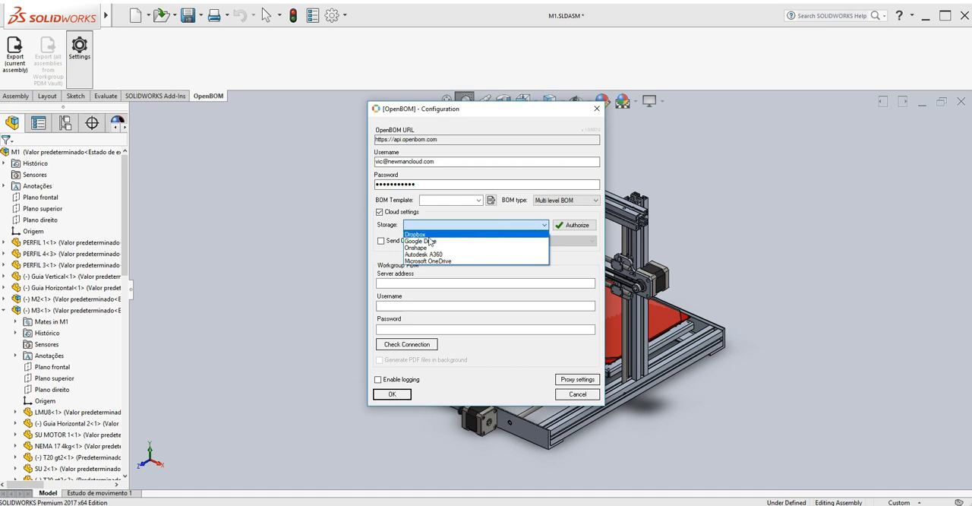
{"action": "mouse_move", "coordinate": [448, 254]}
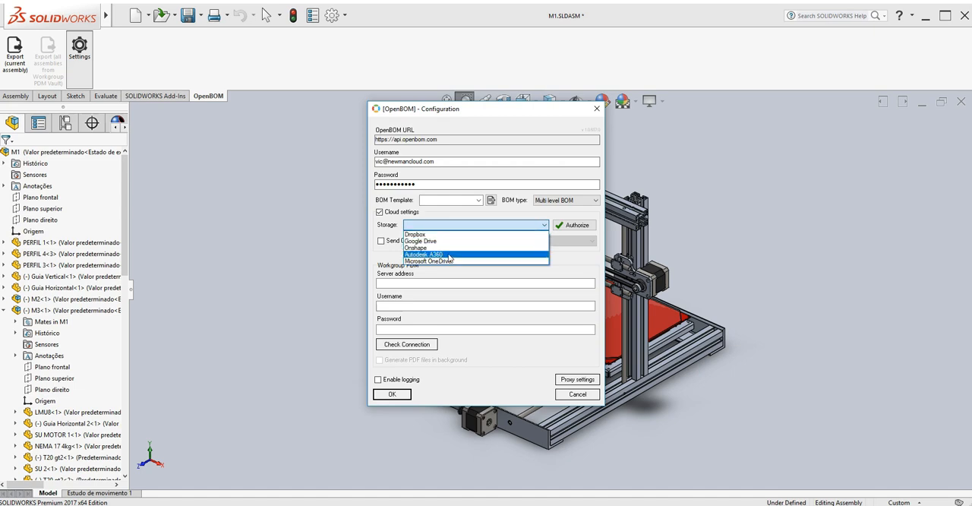
{"action": "mouse_move", "coordinate": [425, 248]}
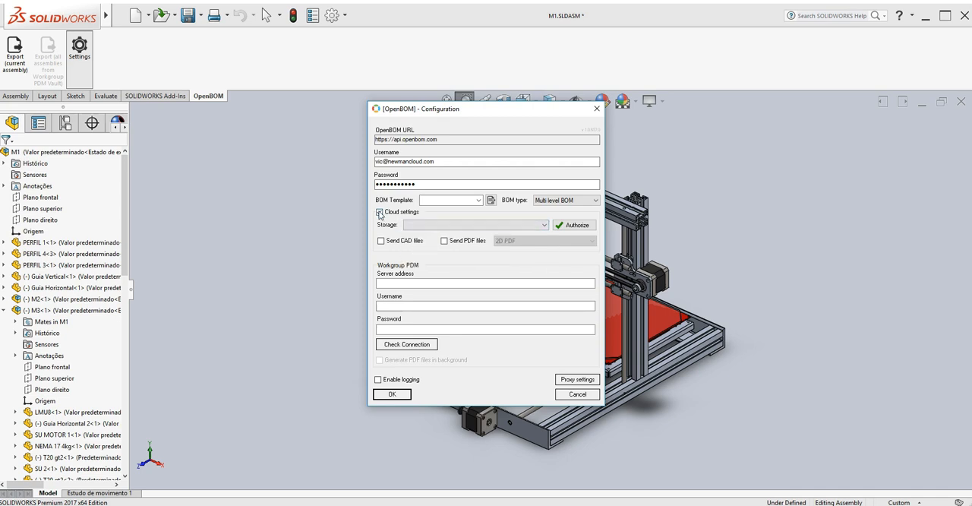
{"action": "left_click", "coordinate": [378, 212]}
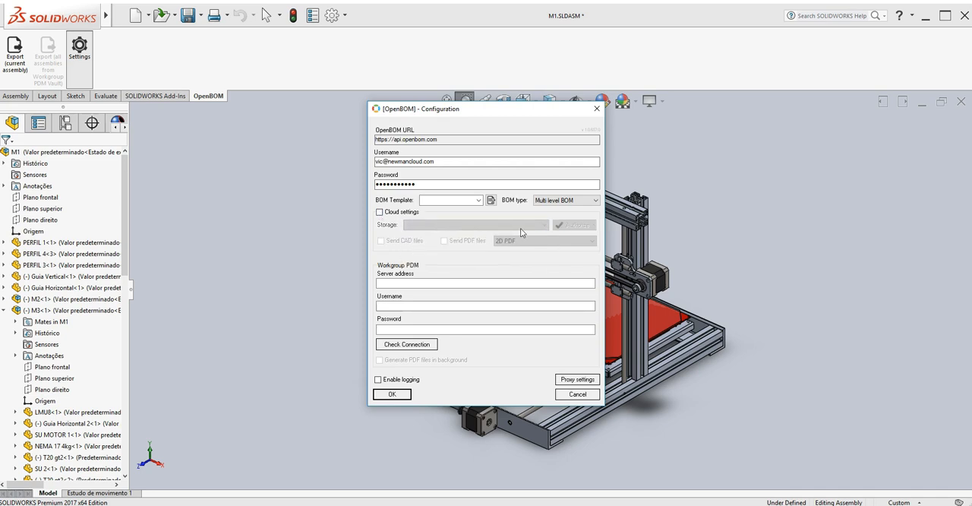
{"action": "mouse_move", "coordinate": [490, 268]}
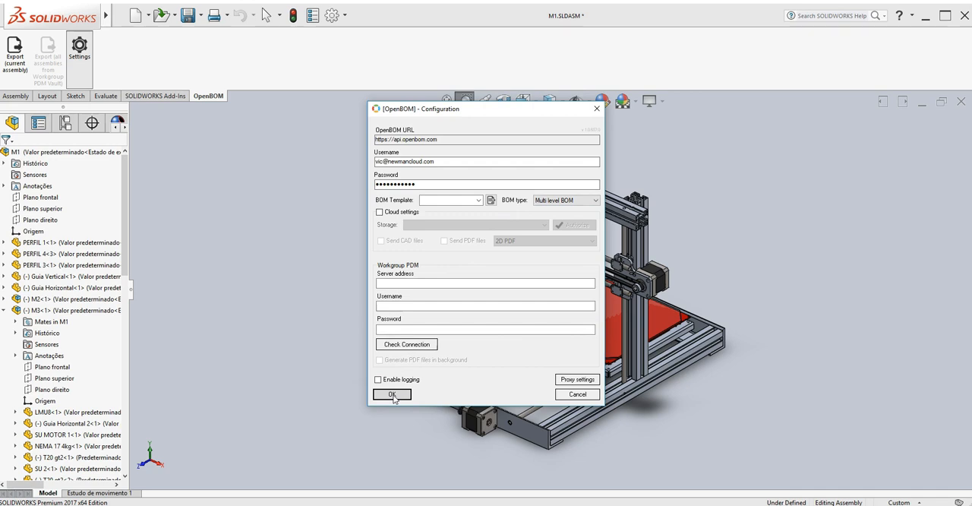
Step: Confirm the configuration, export the current assembly to OpenBOM and follow the M1-ML link
{"action": "left_click", "coordinate": [391, 394]}
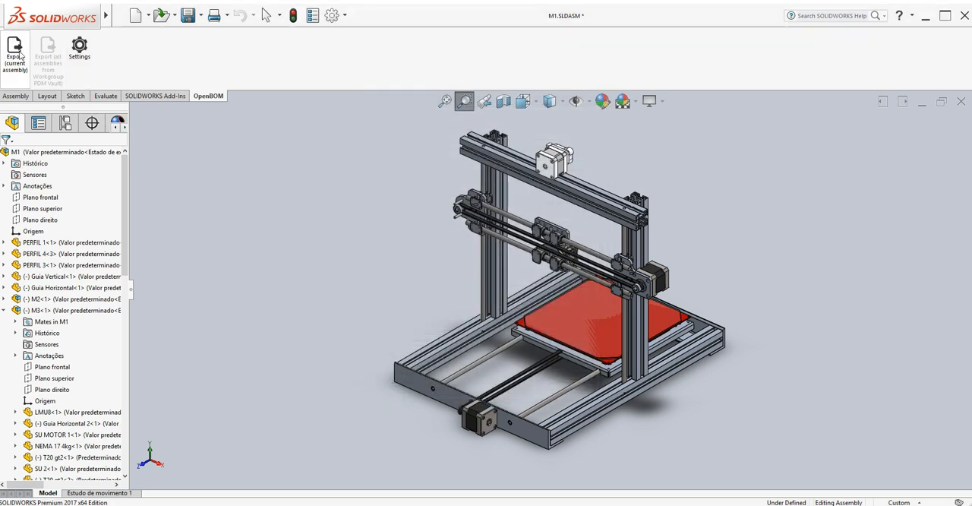
{"action": "mouse_move", "coordinate": [16, 53]}
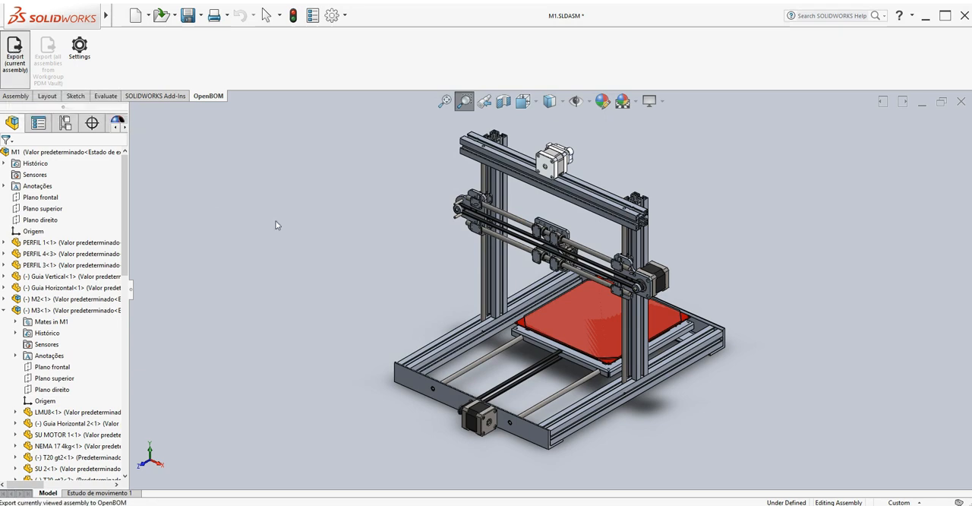
{"action": "mouse_move", "coordinate": [332, 238]}
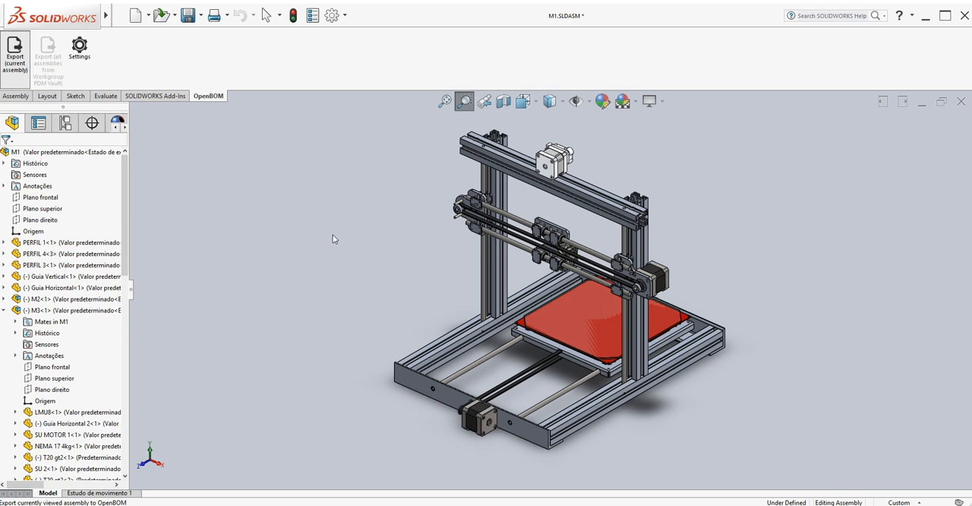
{"action": "left_click", "coordinate": [14, 57]}
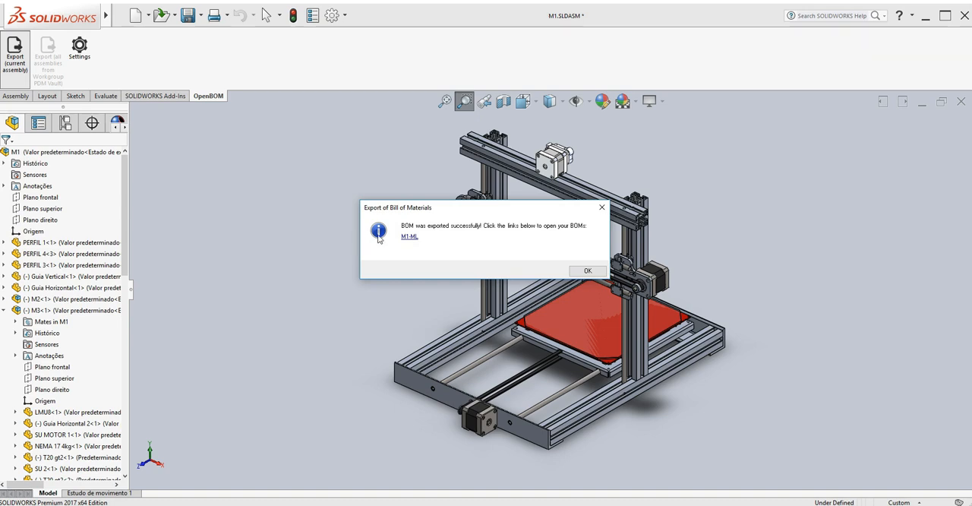
{"action": "mouse_move", "coordinate": [409, 242]}
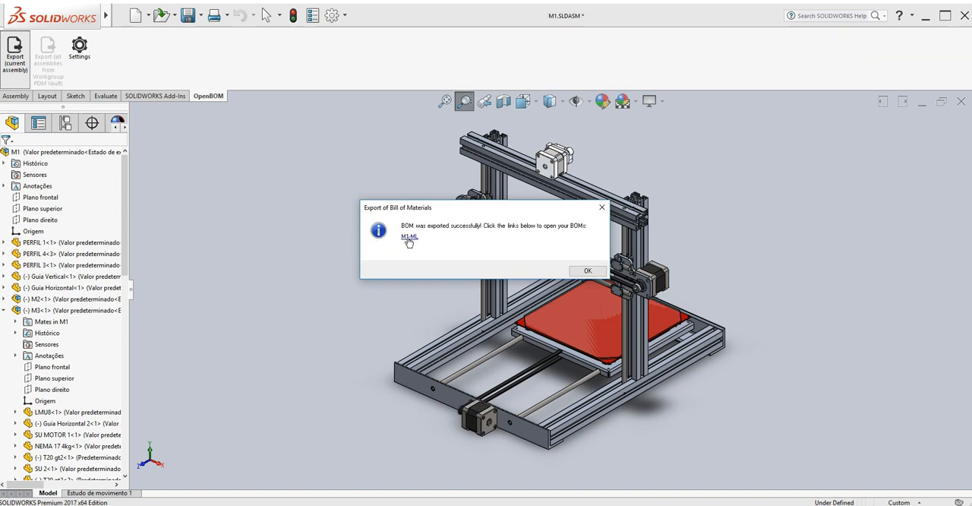
{"action": "left_click", "coordinate": [409, 238]}
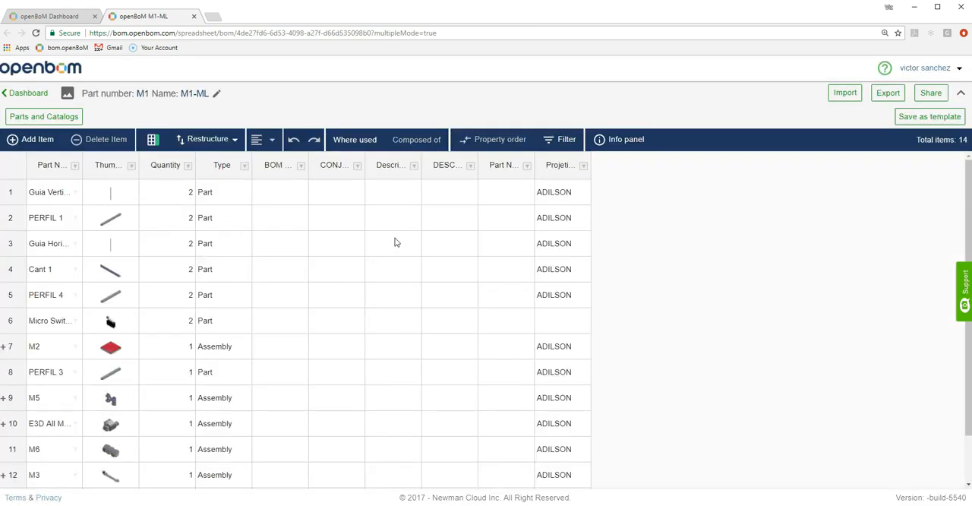
{"action": "mouse_move", "coordinate": [153, 250]}
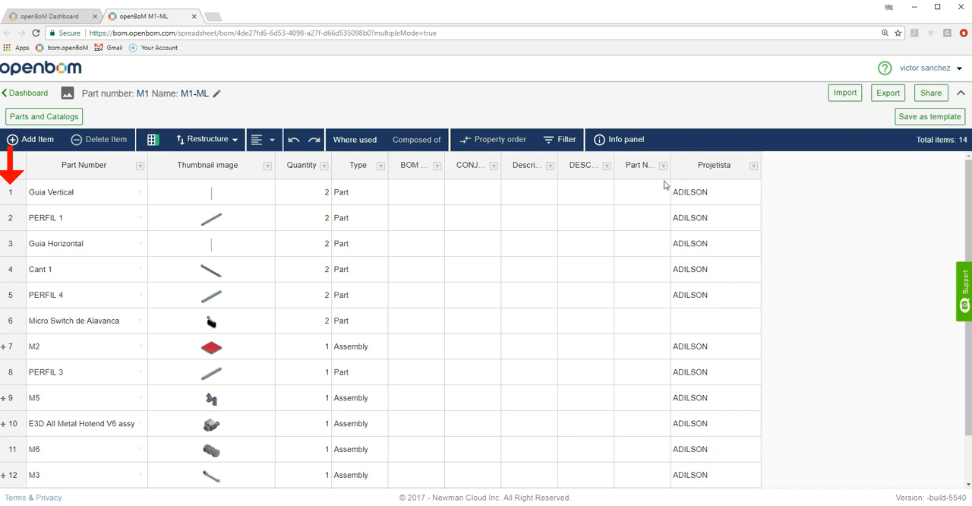
{"action": "scroll", "scroll_direction": "down", "scroll_amount": 3}
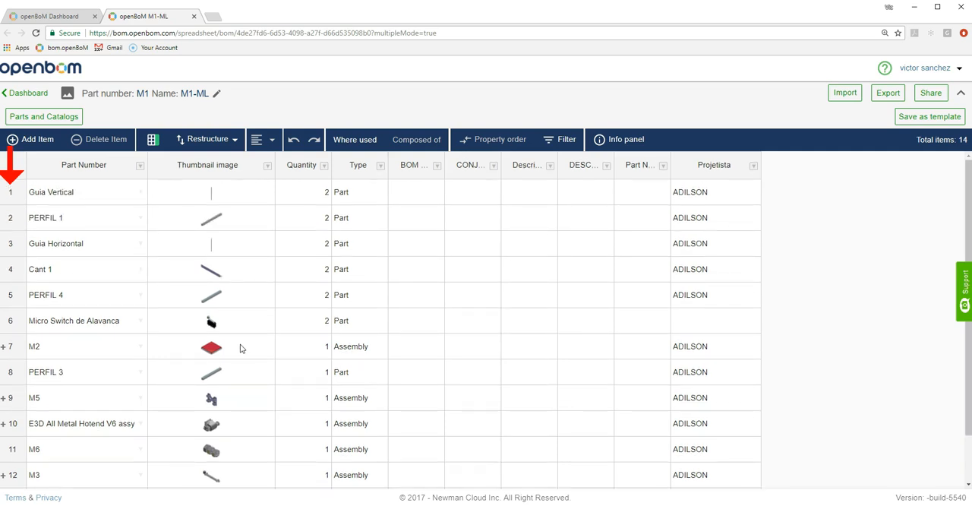
{"action": "scroll", "scroll_direction": "down", "scroll_amount": 3}
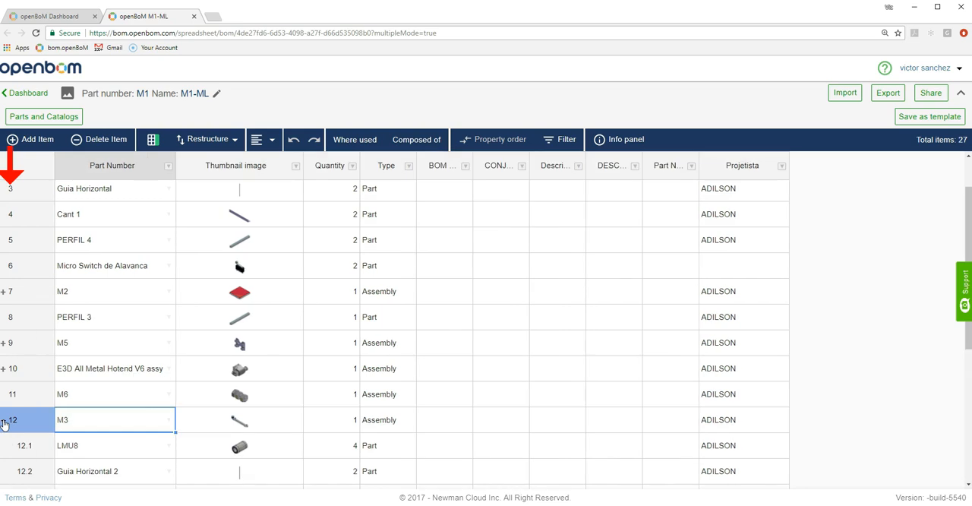
{"action": "scroll", "scroll_direction": "down", "scroll_amount": 3}
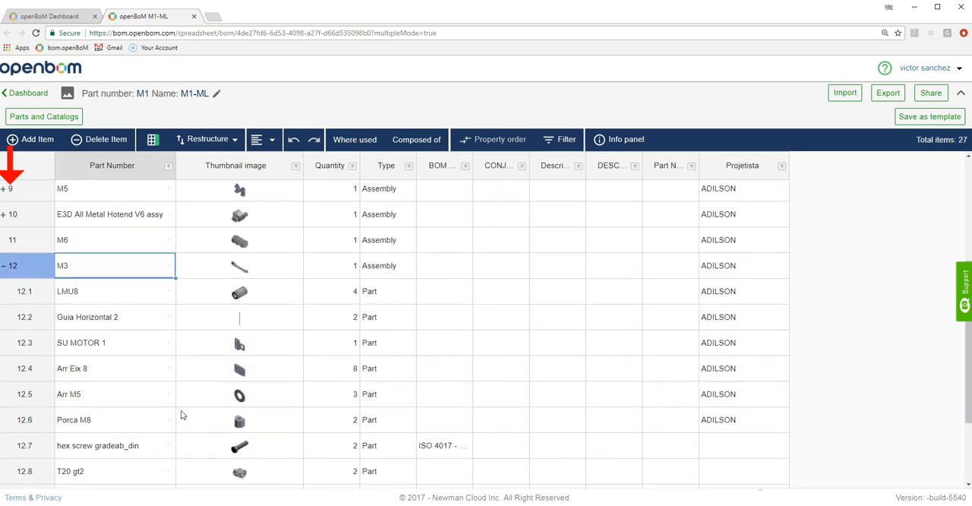
{"action": "mouse_move", "coordinate": [65, 373]}
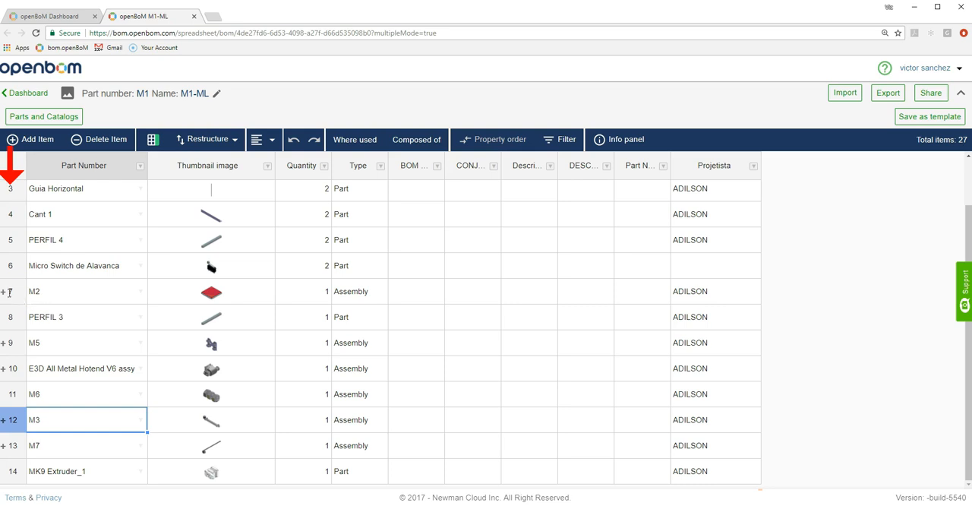
{"action": "left_click", "coordinate": [3, 291]}
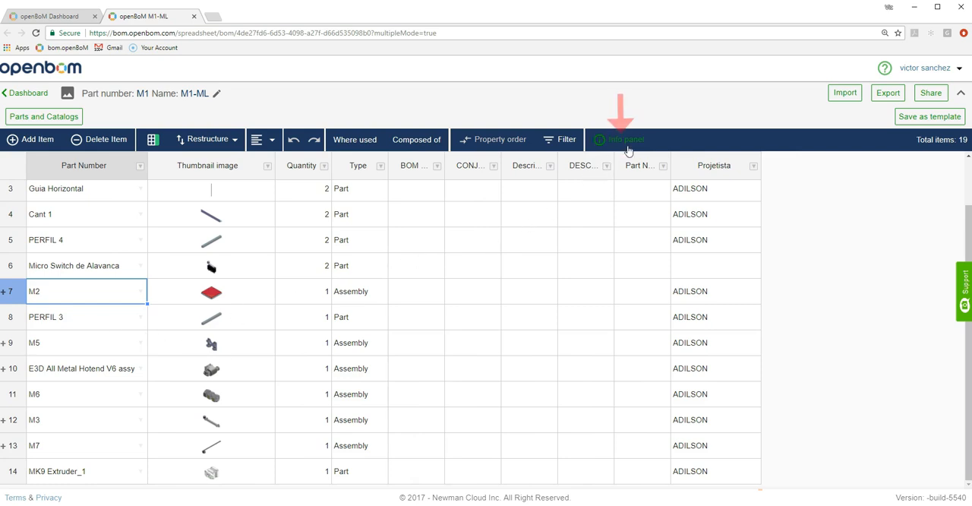
Step: Inspect the M2 sub-assembly and its PERFIL 3 part in the M1-ML BOM, then collapse M2
{"action": "left_click", "coordinate": [619, 139]}
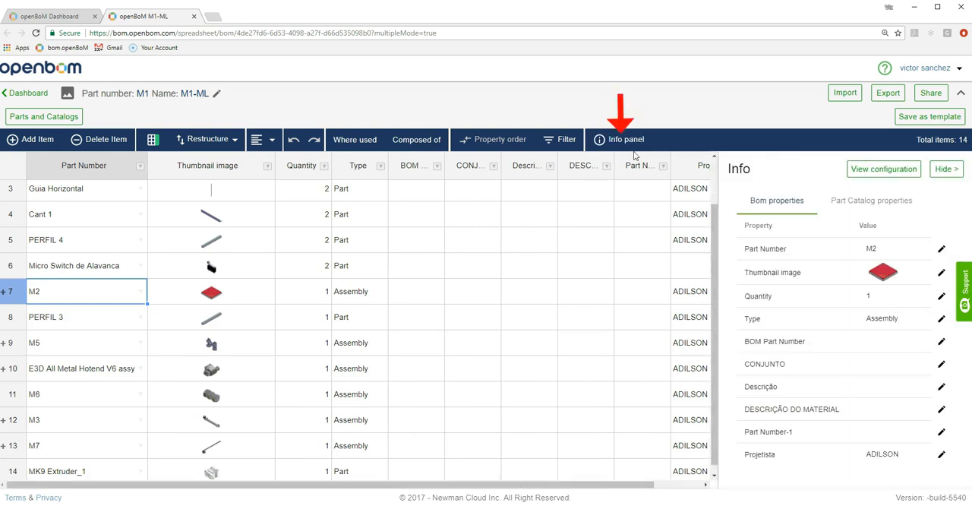
{"action": "left_click", "coordinate": [210, 317]}
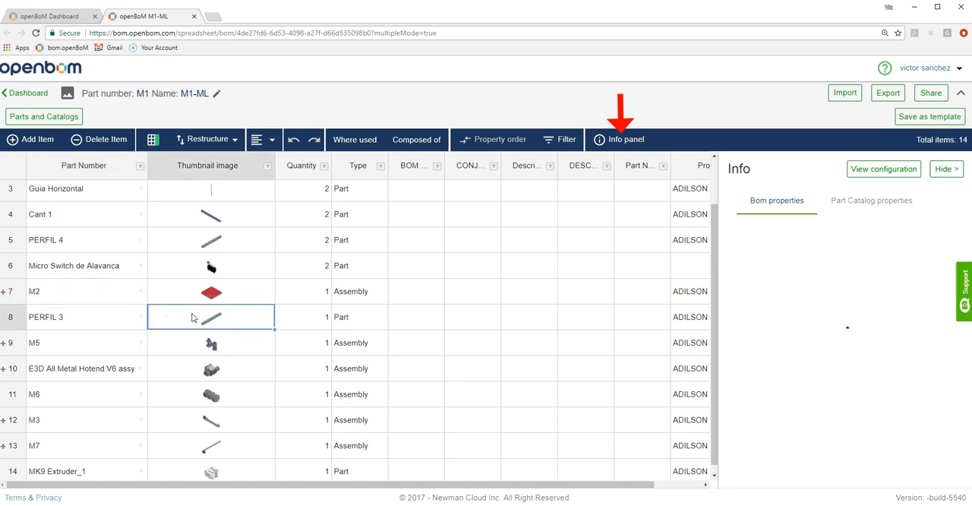
{"action": "left_click", "coordinate": [211, 317]}
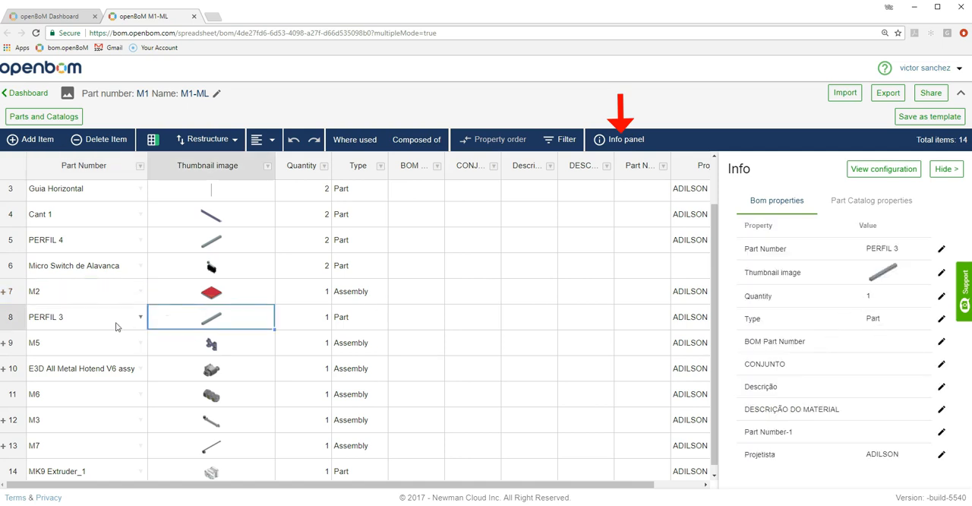
{"action": "left_click", "coordinate": [34, 291]}
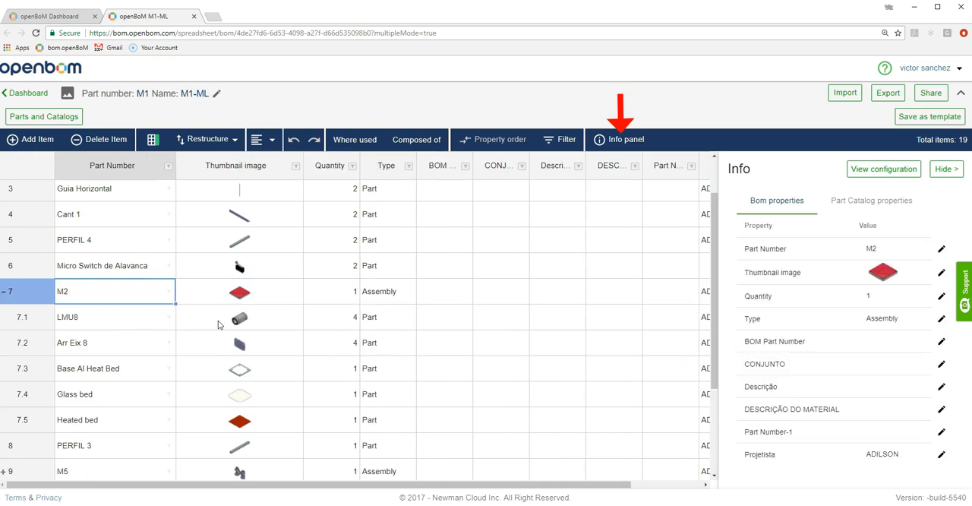
{"action": "left_click", "coordinate": [239, 317]}
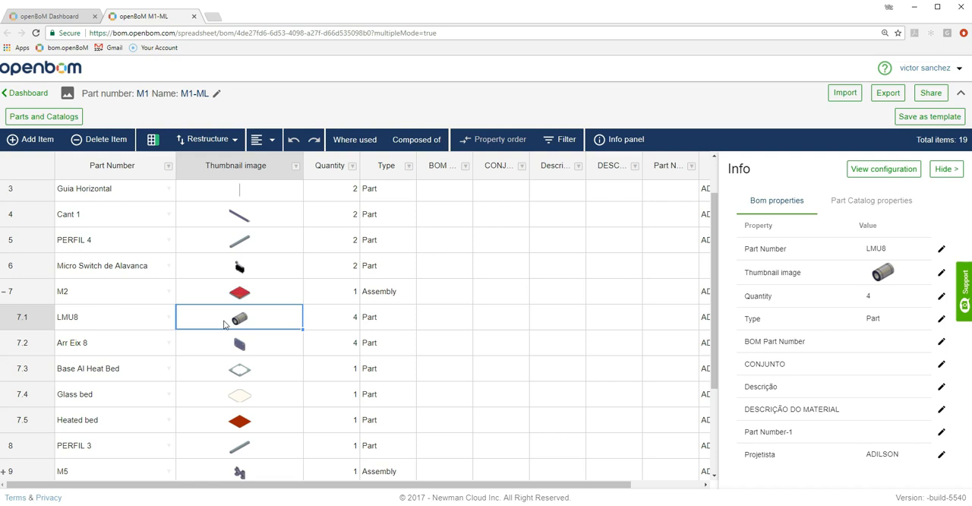
{"action": "mouse_move", "coordinate": [30, 301]}
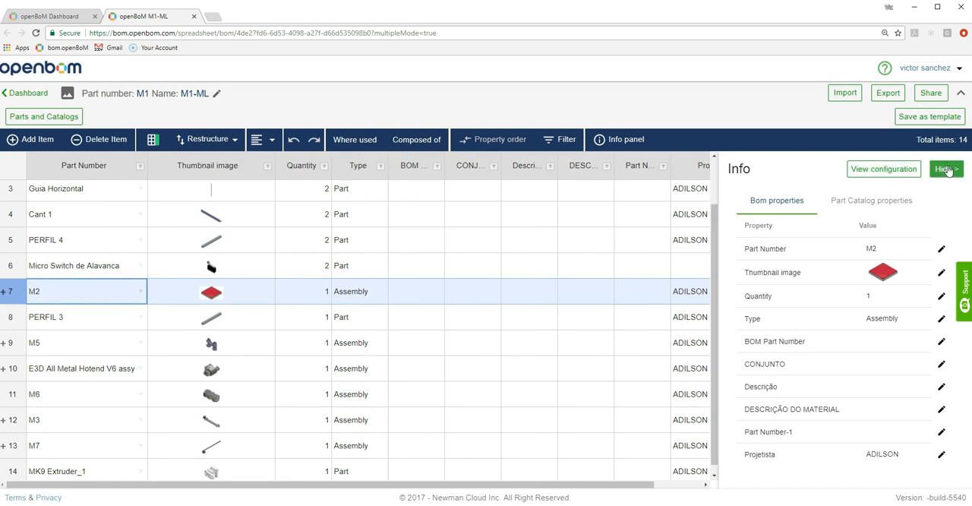
Step: Hide the Info panel beside the BOM and switch back to the SOLIDWORKS window
{"action": "left_click", "coordinate": [944, 168]}
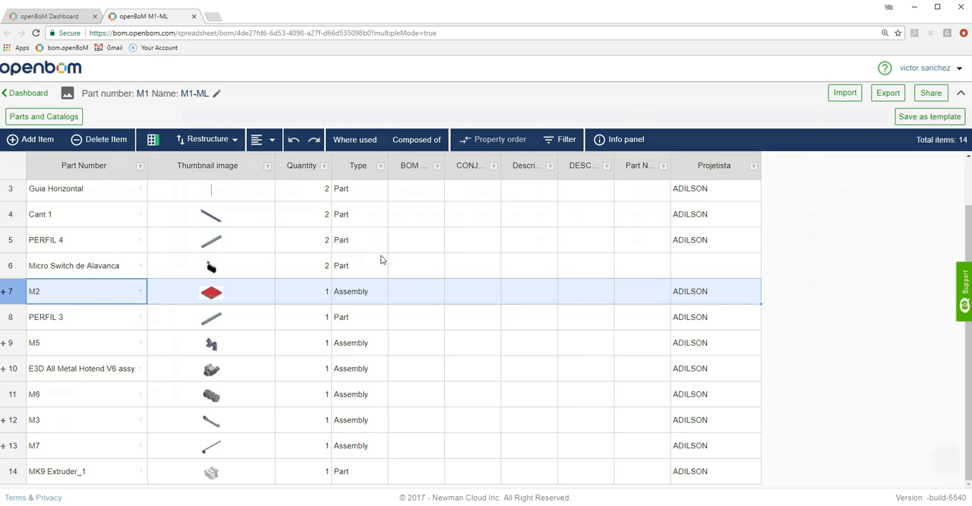
{"action": "left_click", "coordinate": [49, 15]}
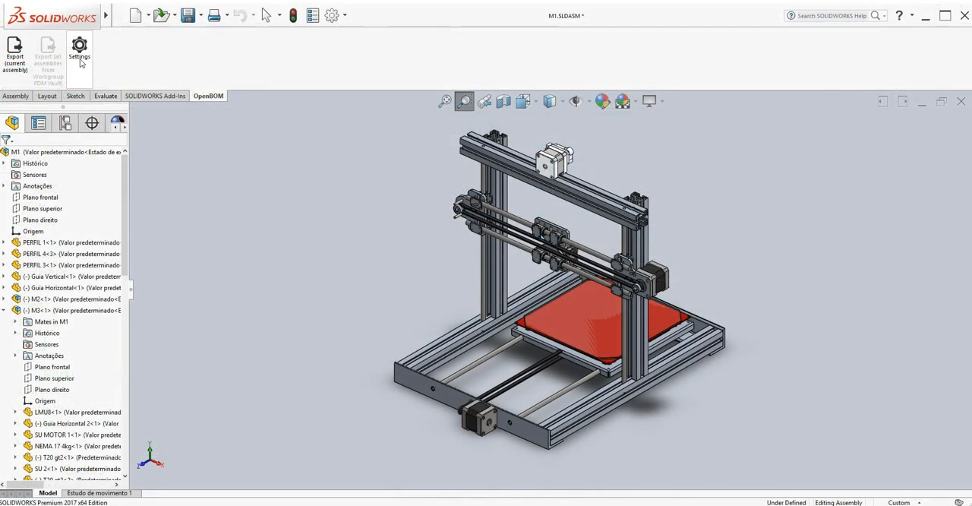
Step: Change the OpenBOM configuration's BOM type to Part list and confirm it
{"action": "left_click", "coordinate": [80, 49]}
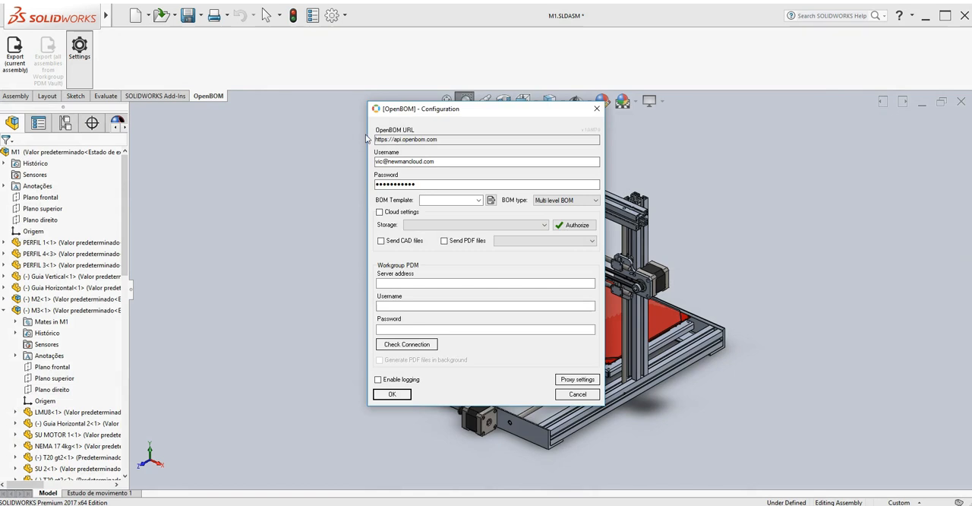
{"action": "left_click", "coordinate": [566, 199]}
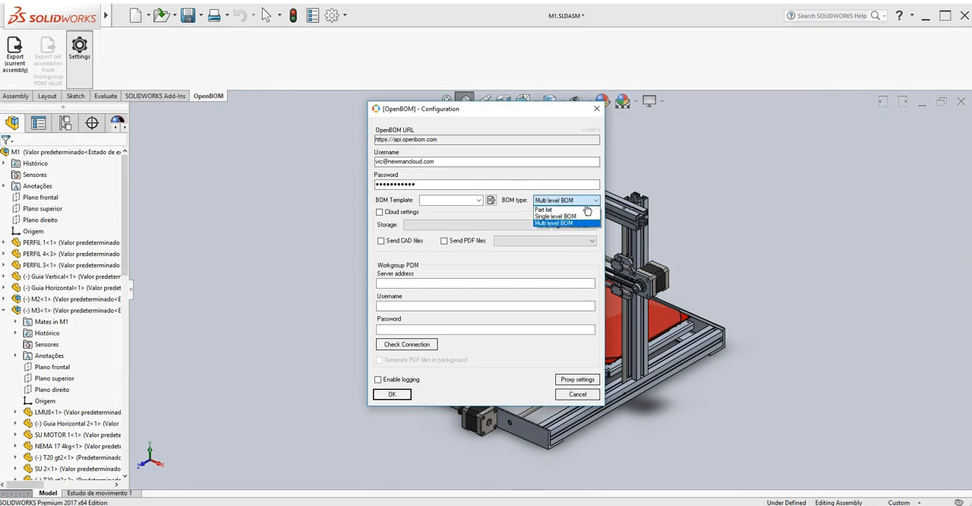
{"action": "left_click", "coordinate": [543, 209]}
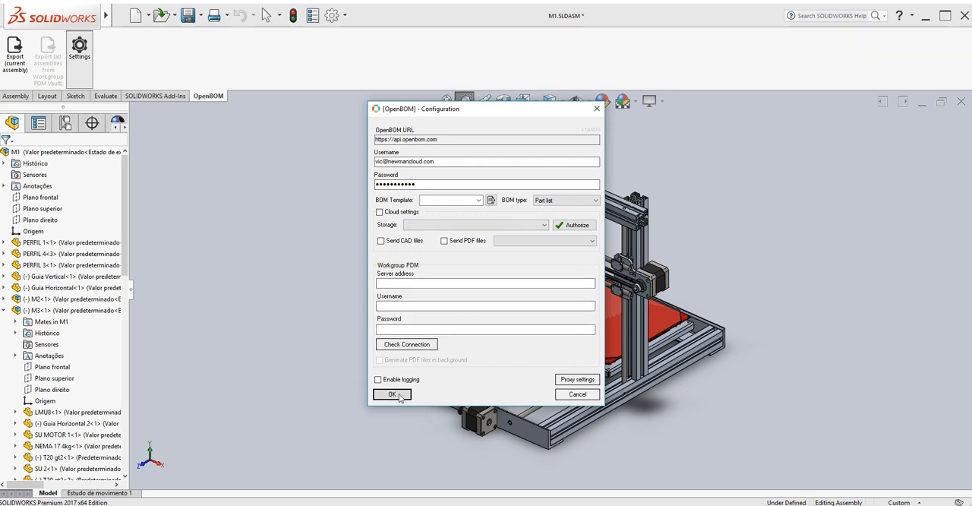
{"action": "left_click", "coordinate": [391, 394]}
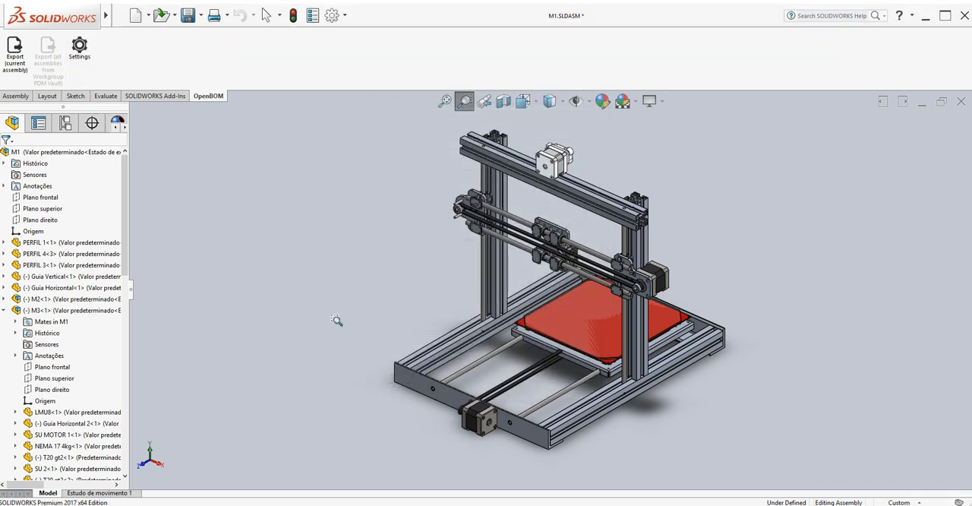
{"action": "mouse_move", "coordinate": [305, 283]}
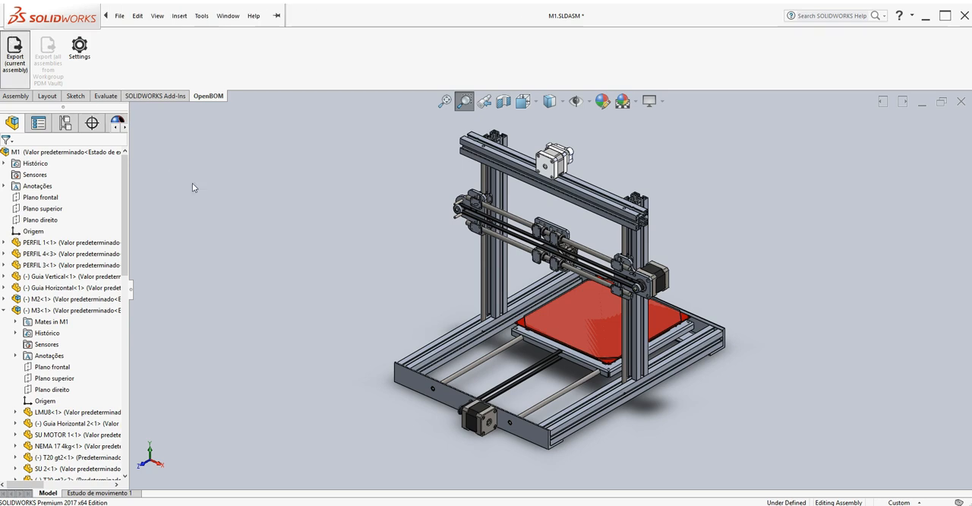
{"action": "mouse_move", "coordinate": [235, 230]}
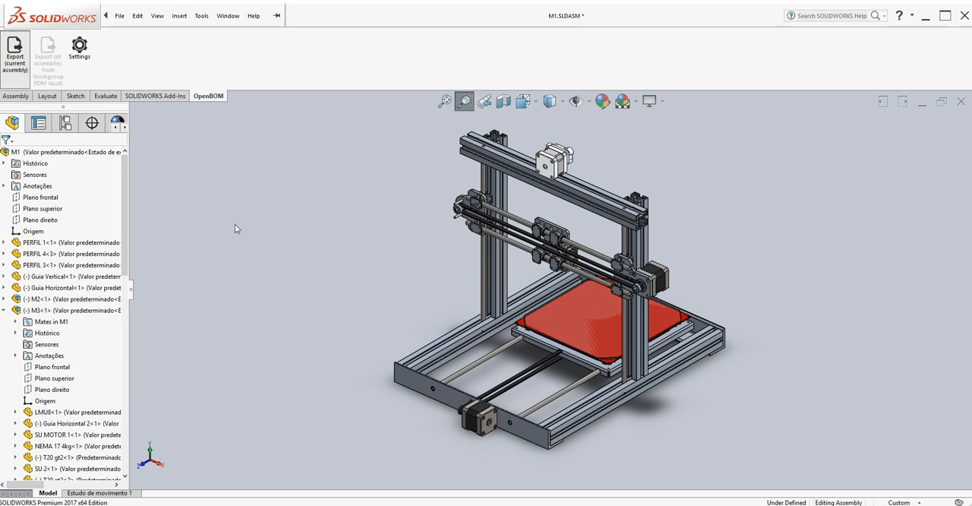
Step: Export the current assembly to OpenBOM and follow the M1-Parts link to the flat 39-item BOM
{"action": "left_click", "coordinate": [15, 52]}
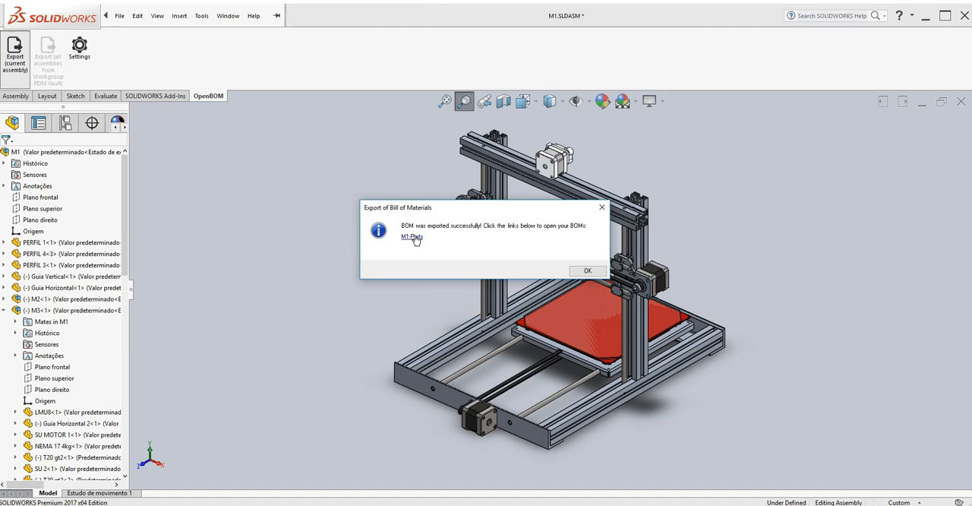
{"action": "left_click", "coordinate": [410, 237]}
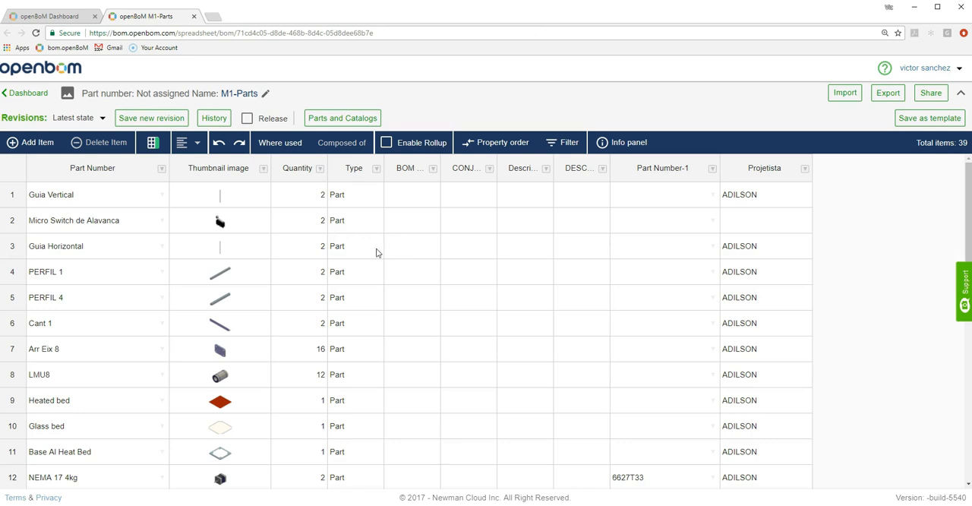
{"action": "scroll", "scroll_direction": "down", "scroll_amount": 3}
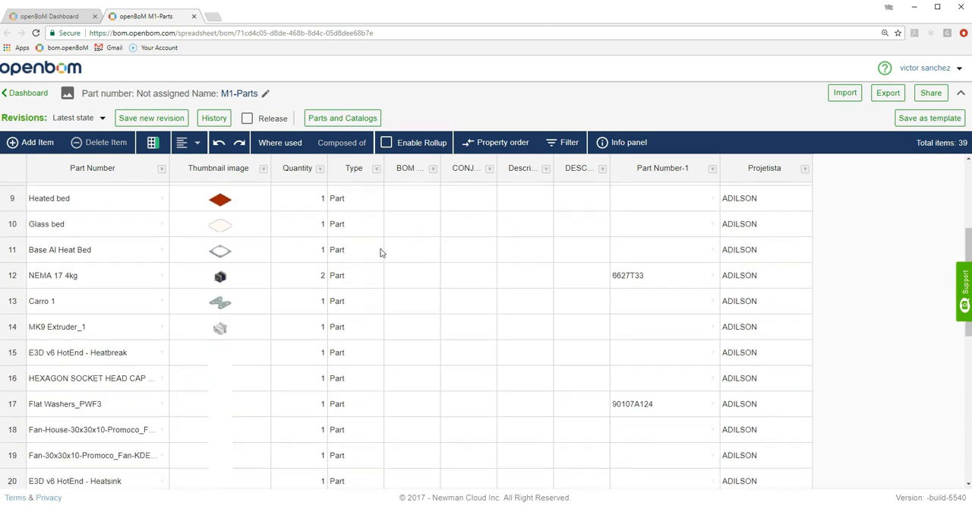
{"action": "scroll", "scroll_direction": "down", "scroll_amount": 3}
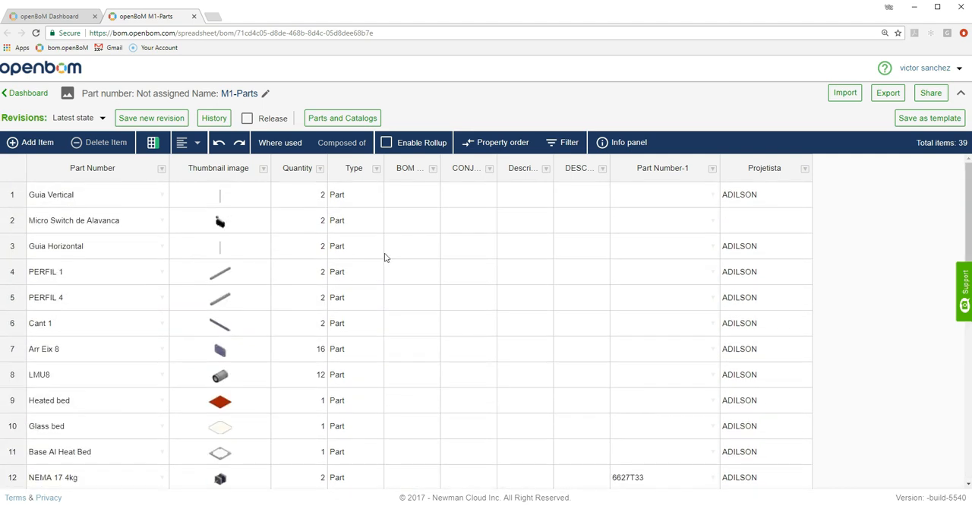
{"action": "mouse_move", "coordinate": [842, 122]}
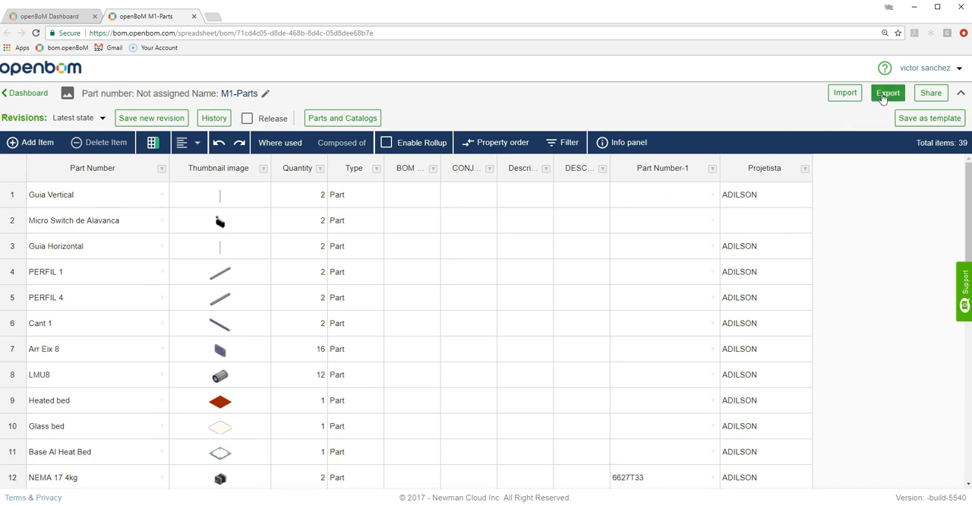
Step: Export the M1-Parts BOM with all ten columns in CSV format
{"action": "left_click", "coordinate": [888, 92]}
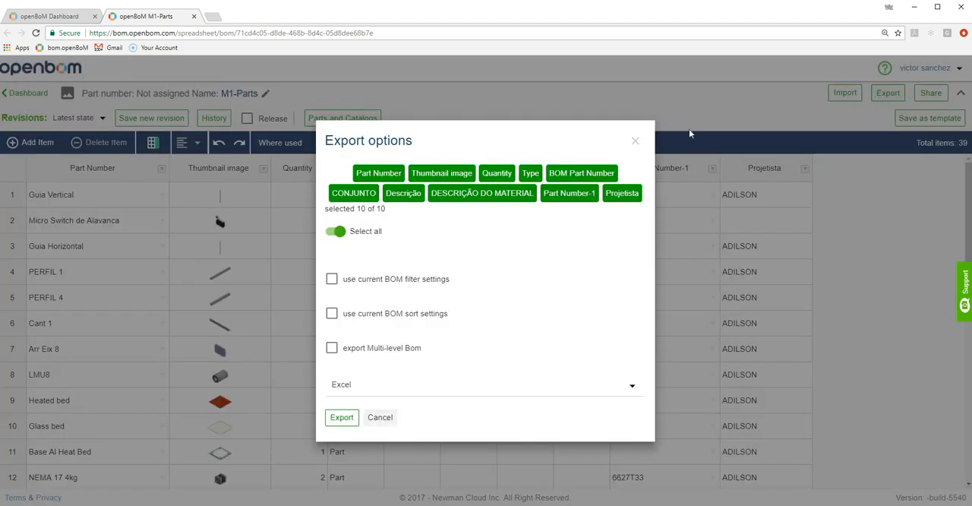
{"action": "mouse_move", "coordinate": [474, 237]}
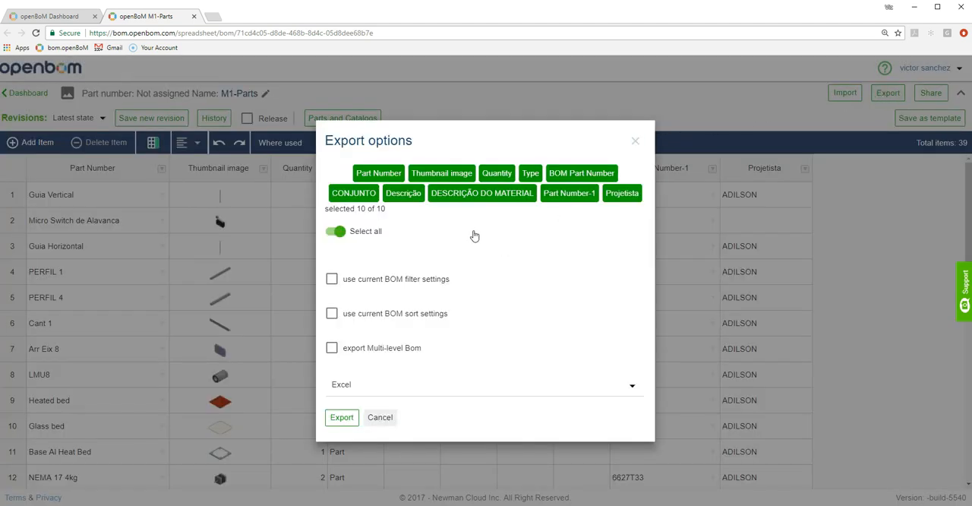
{"action": "mouse_move", "coordinate": [618, 394]}
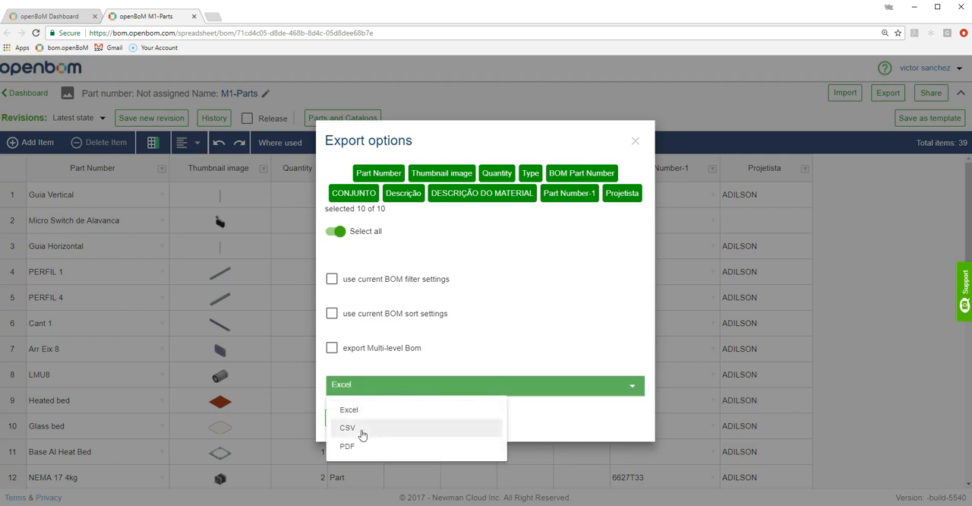
{"action": "left_click", "coordinate": [347, 427]}
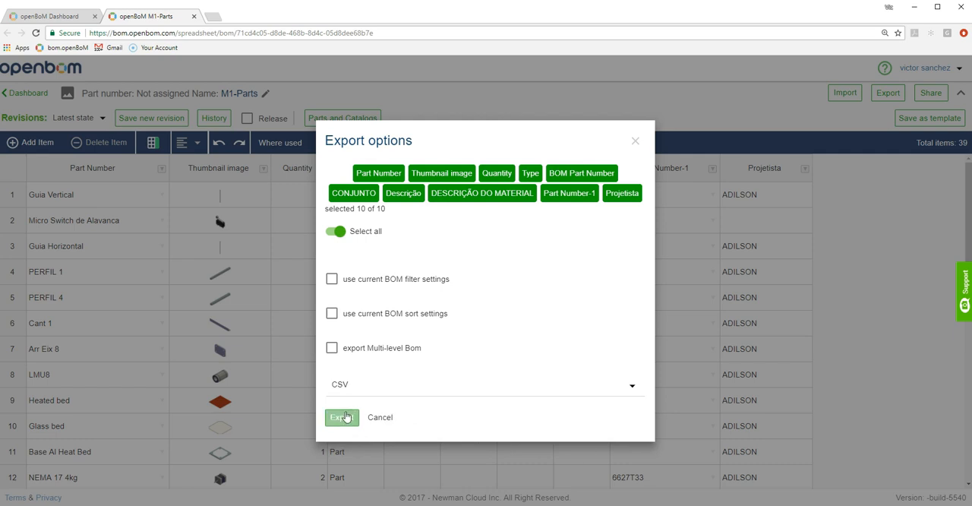
{"action": "left_click", "coordinate": [341, 417]}
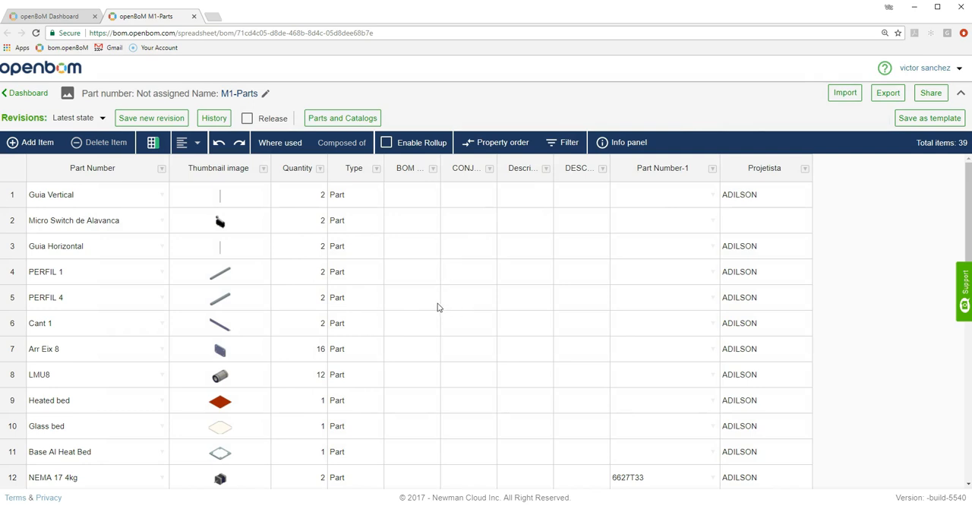
{"action": "mouse_move", "coordinate": [35, 46]}
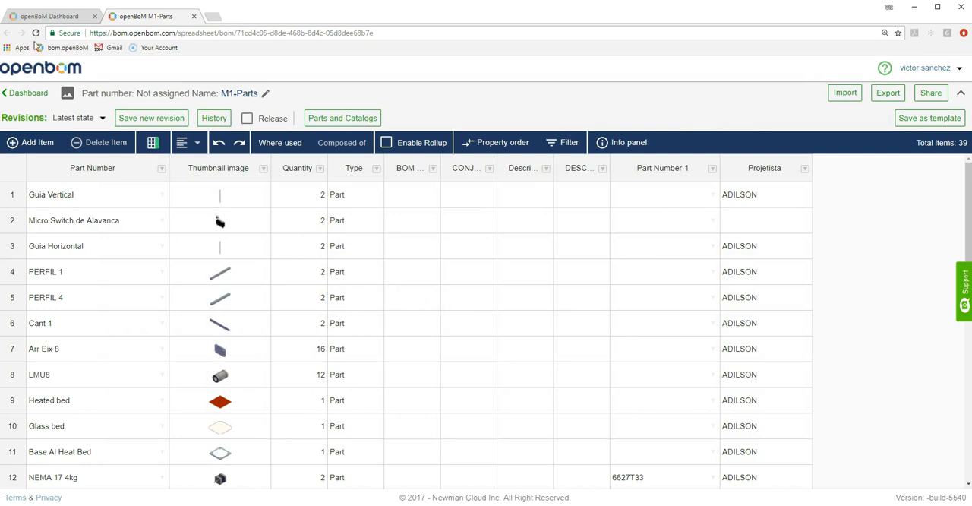